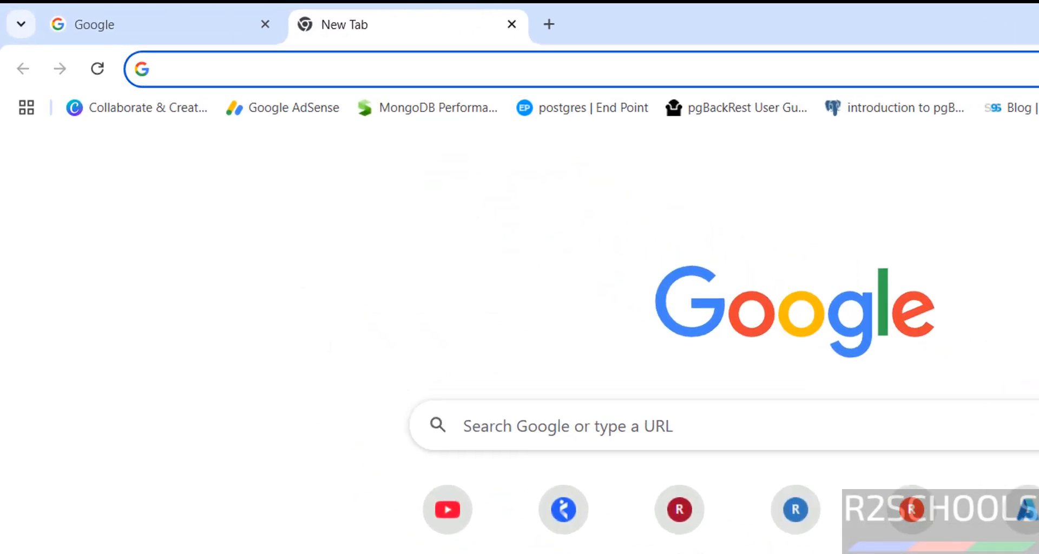
# Go to endeavouros.com from the browser address bar
pyautogui.write('endeavouros.com')
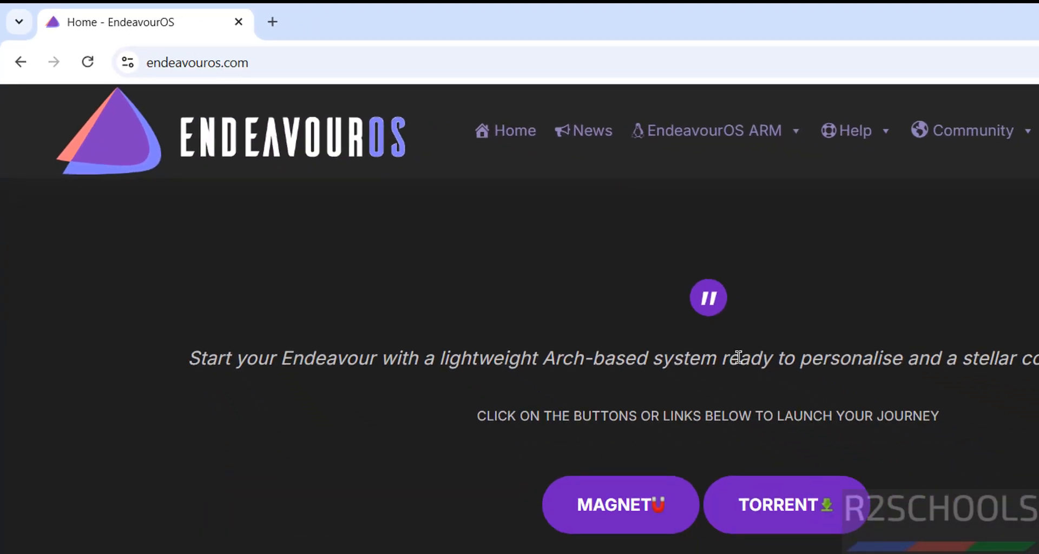
pyautogui.moveTo(419, 461)
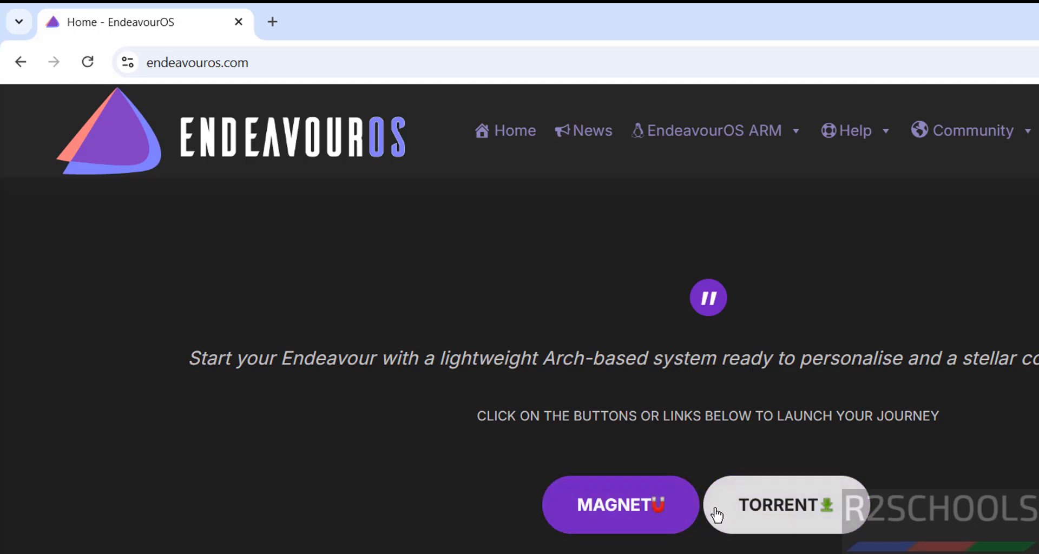
pyautogui.moveTo(752, 531)
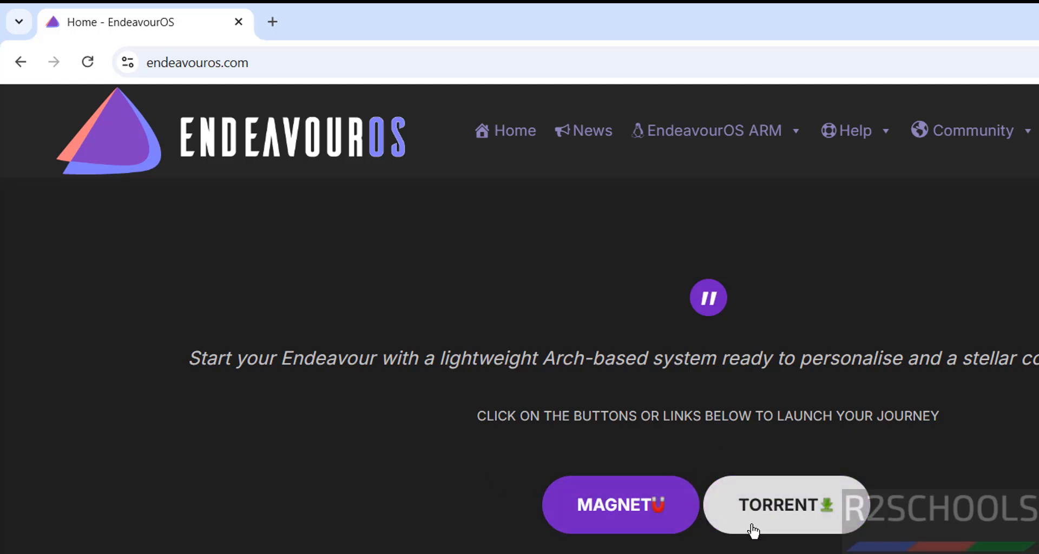
# Download the EndeavourOS .iso.torrent file via the TORRENT button
pyautogui.click(785, 504)
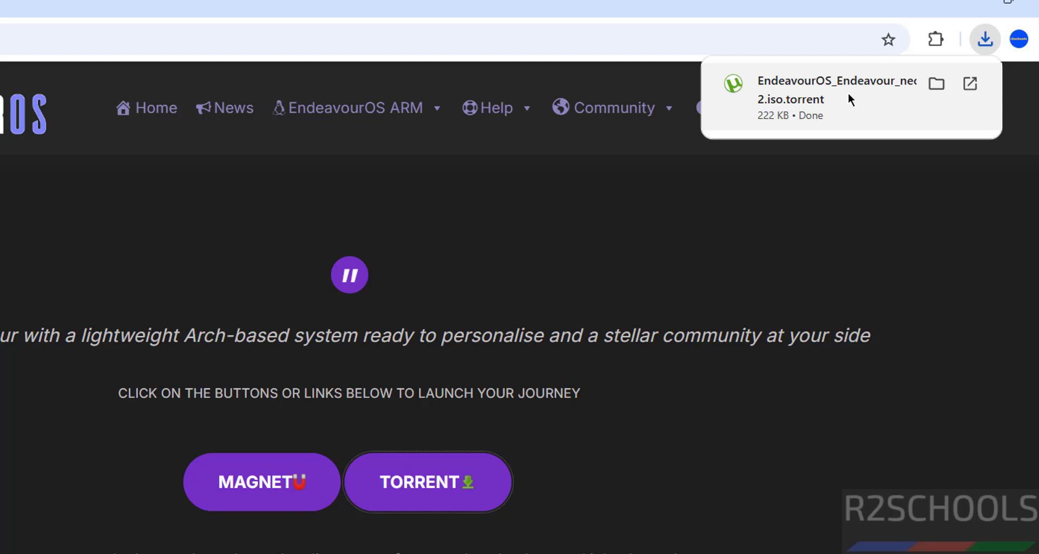
pyautogui.moveTo(902, 124)
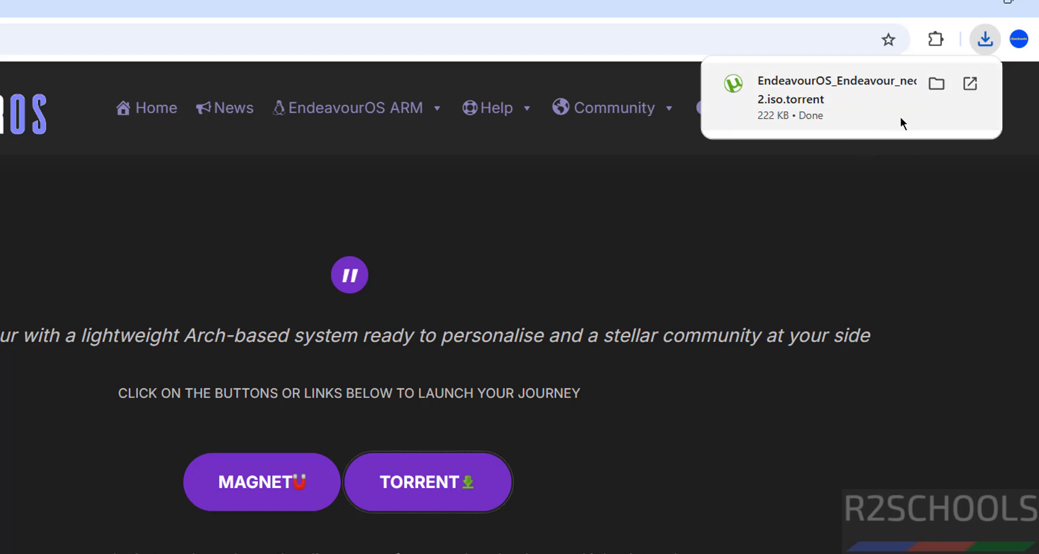
pyautogui.moveTo(799, 97)
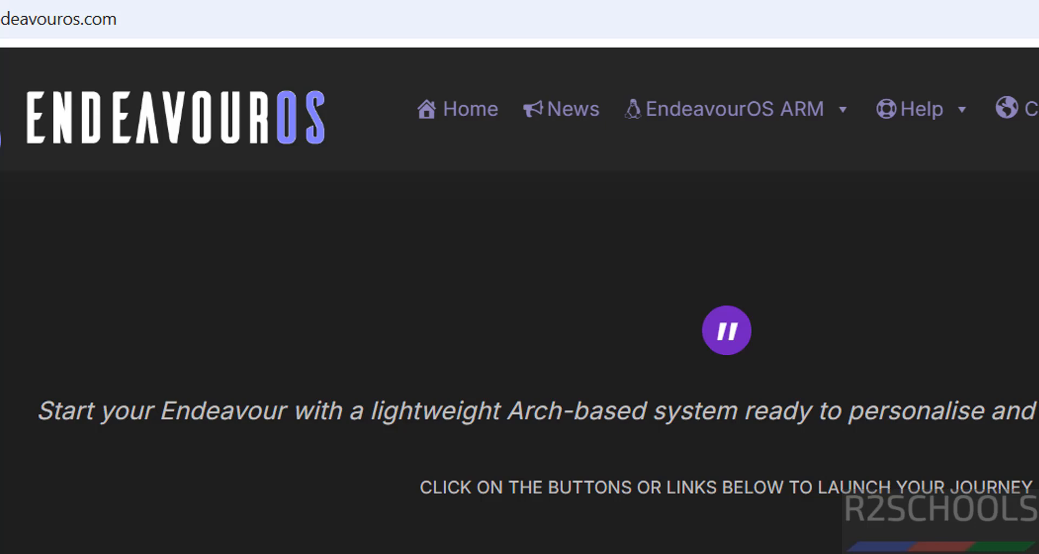
# Launch Oracle VirtualBox Manager by searching Windows for 'virtual'
pyautogui.write('v')
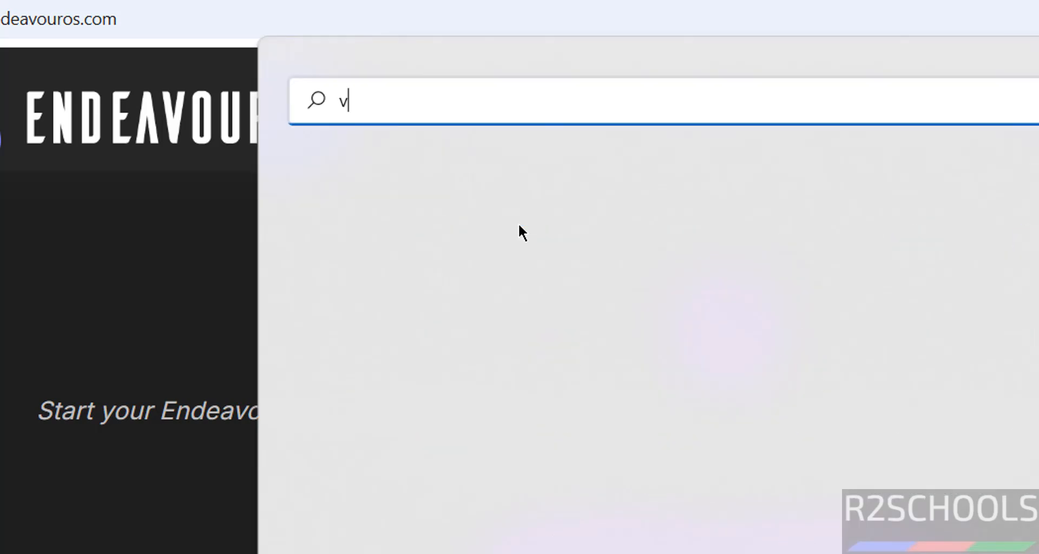
pyautogui.write('irtual')
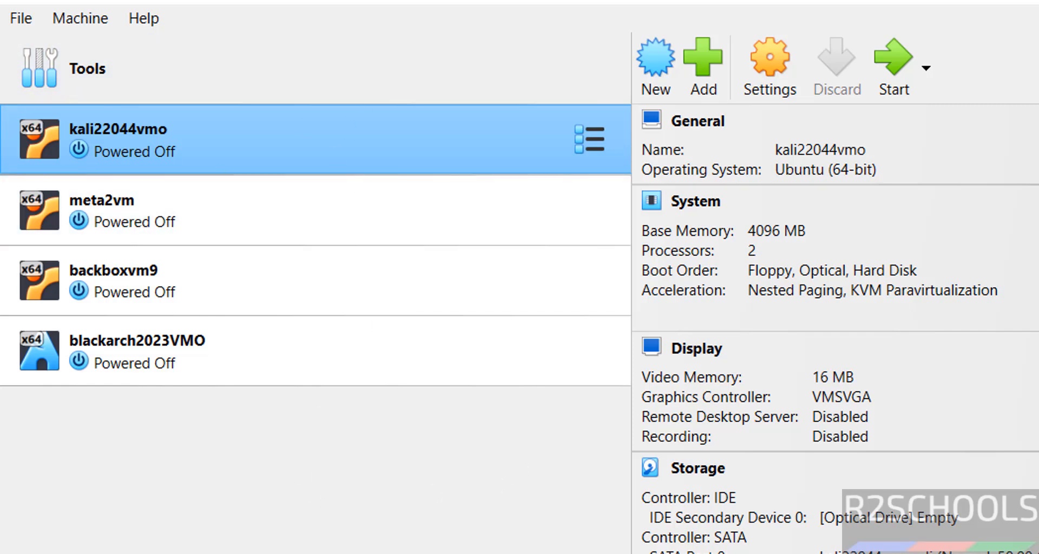
pyautogui.moveTo(592, 37)
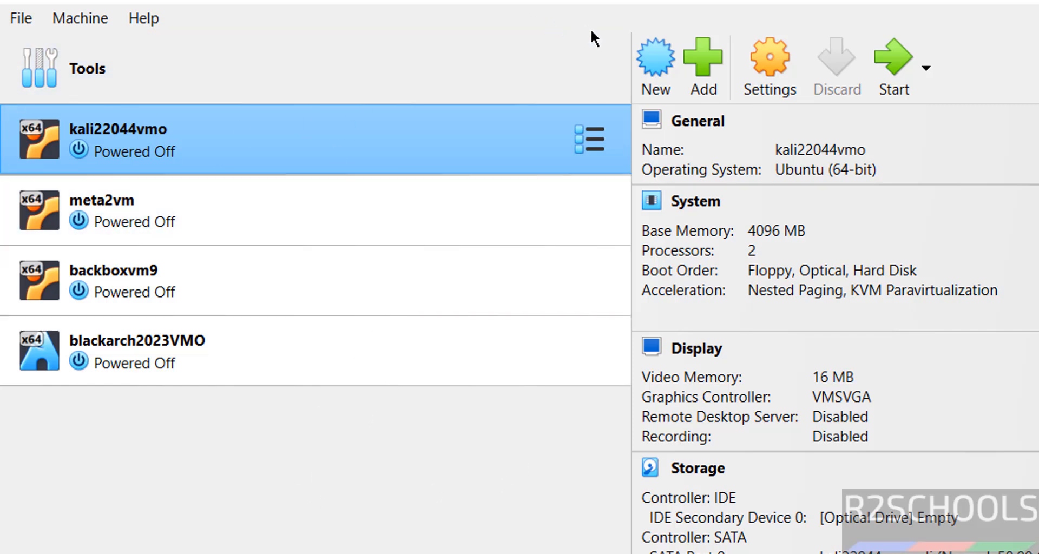
pyautogui.moveTo(103, 5)
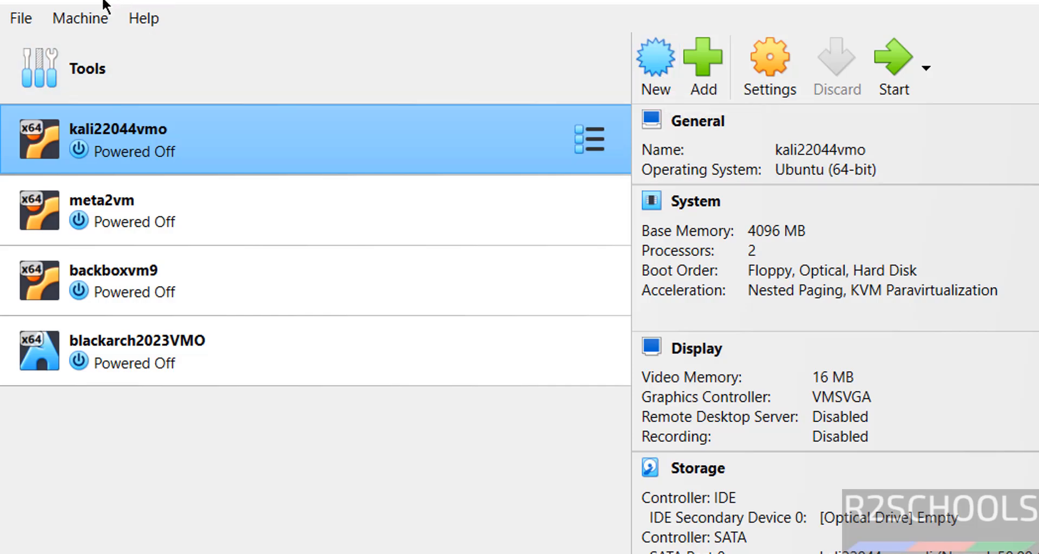
# Start a new virtual machine via Machine > New named endneoos2024vmo
pyautogui.click(79, 18)
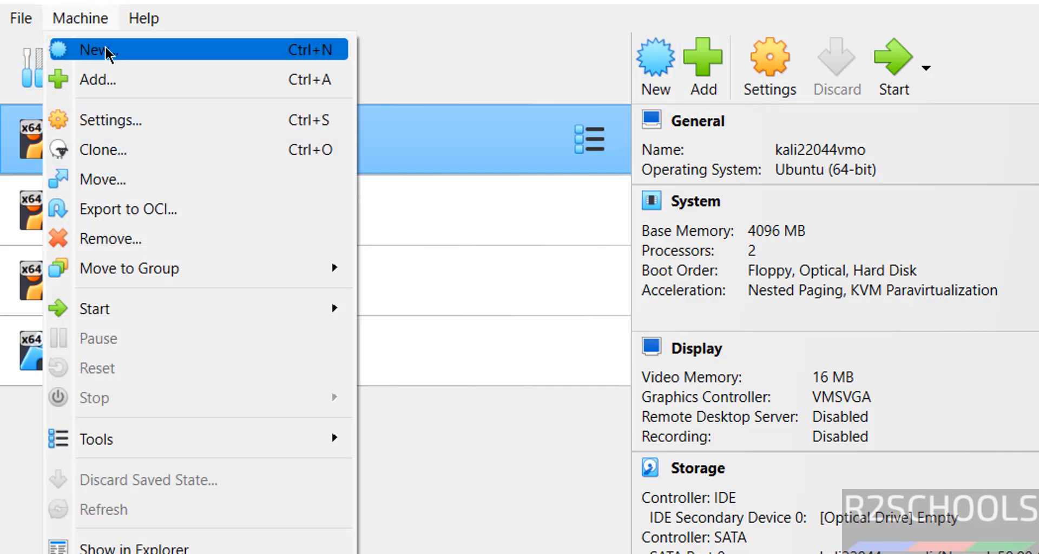
pyautogui.click(93, 49)
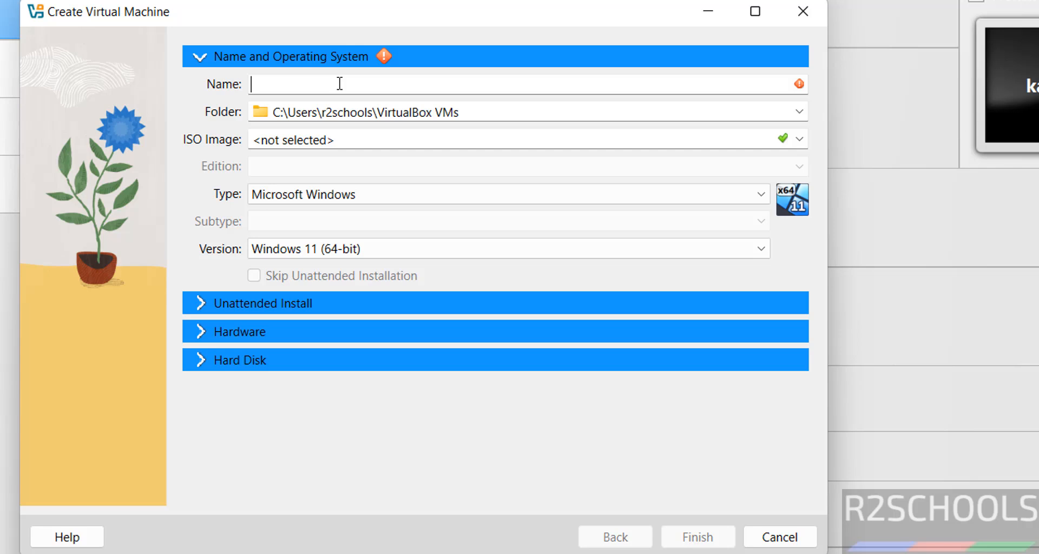
pyautogui.write('end')
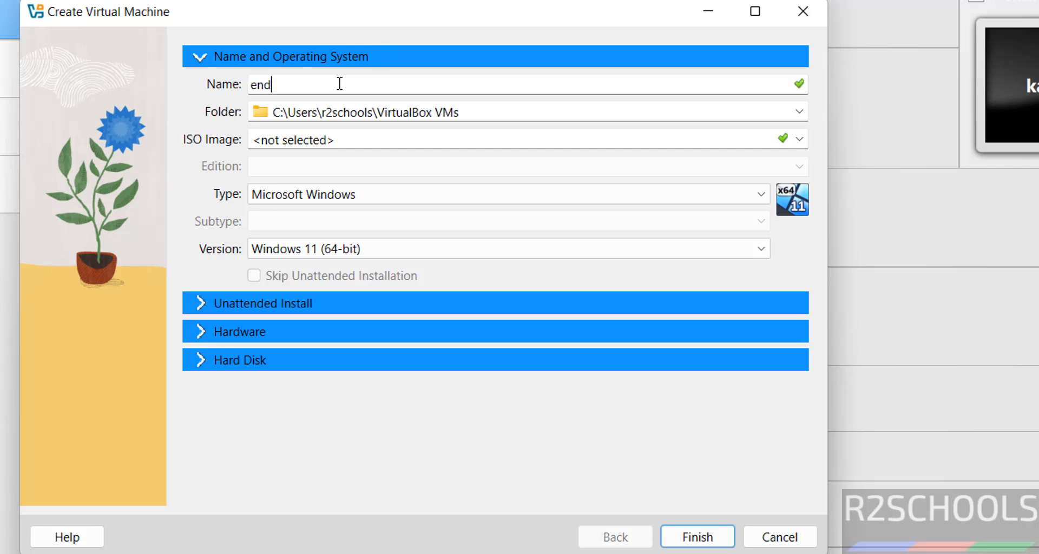
pyautogui.write('neoos')
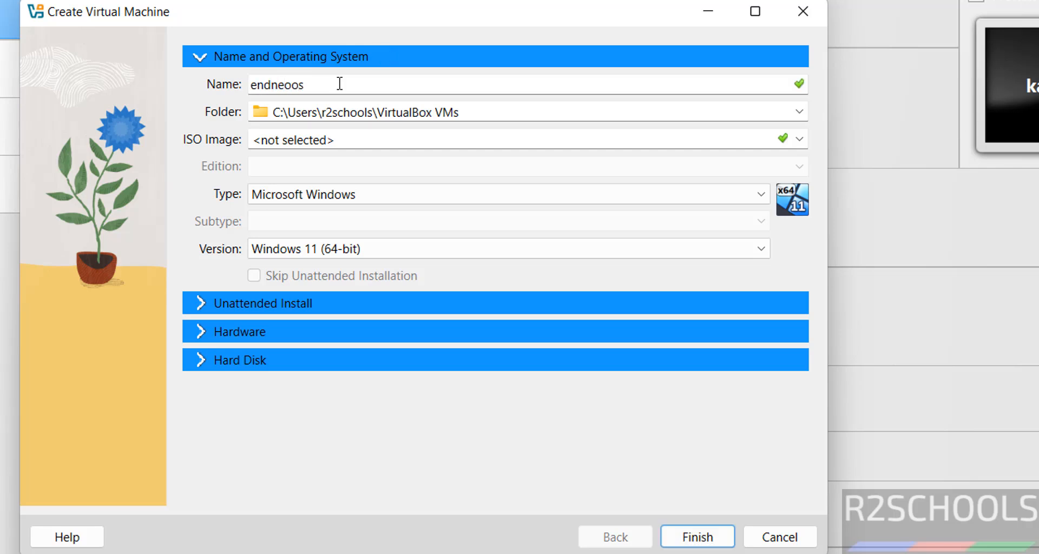
pyautogui.write('2024')
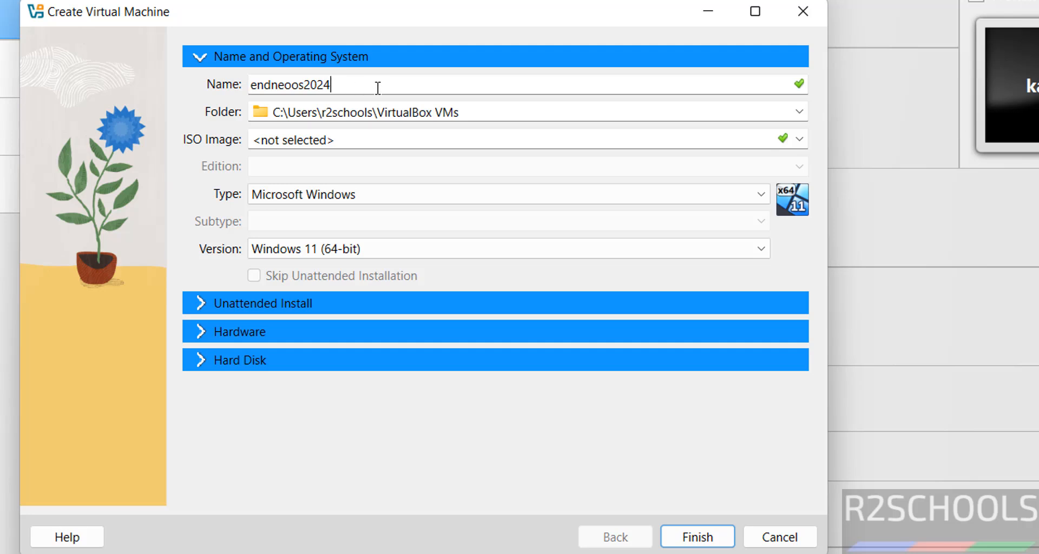
pyautogui.write('vmo')
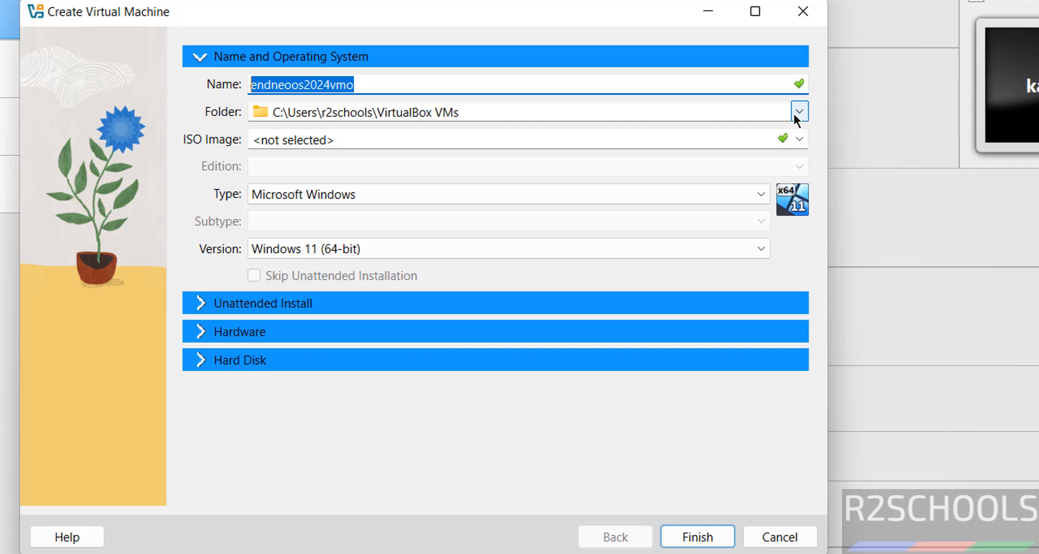
# Set the machine folder to E:\VMS\endneoos2024vmo via Other..
pyautogui.click(799, 110)
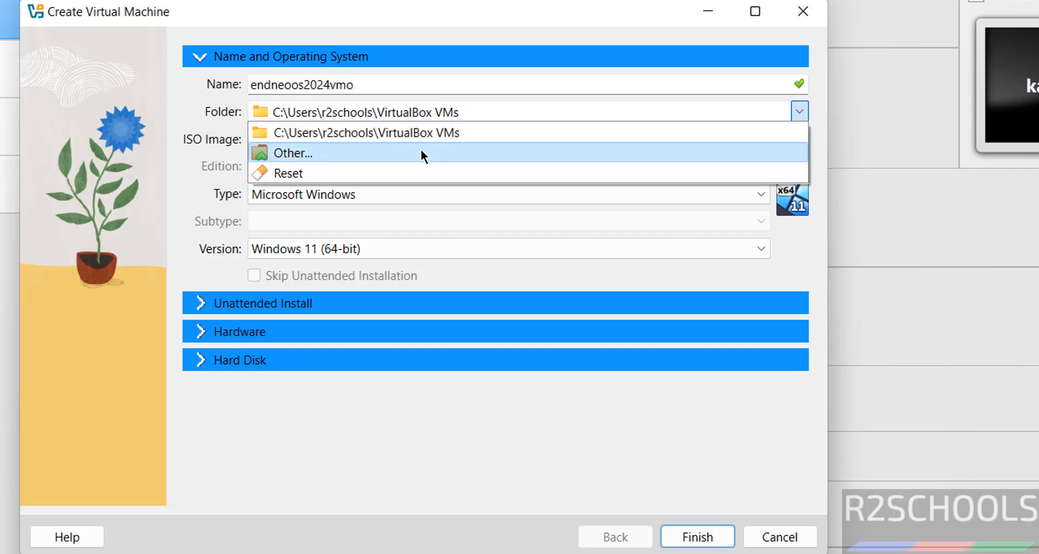
pyautogui.click(291, 153)
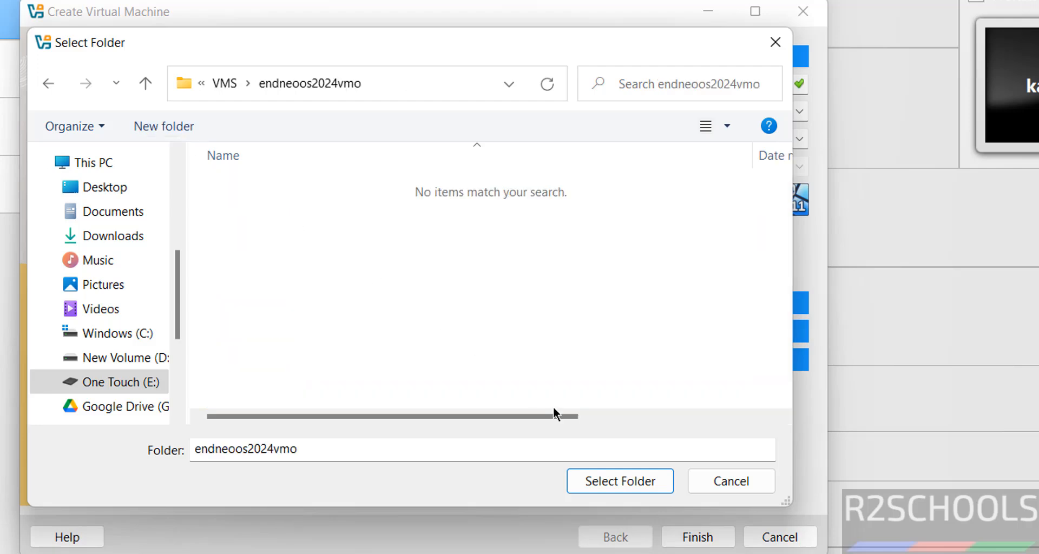
pyautogui.click(619, 480)
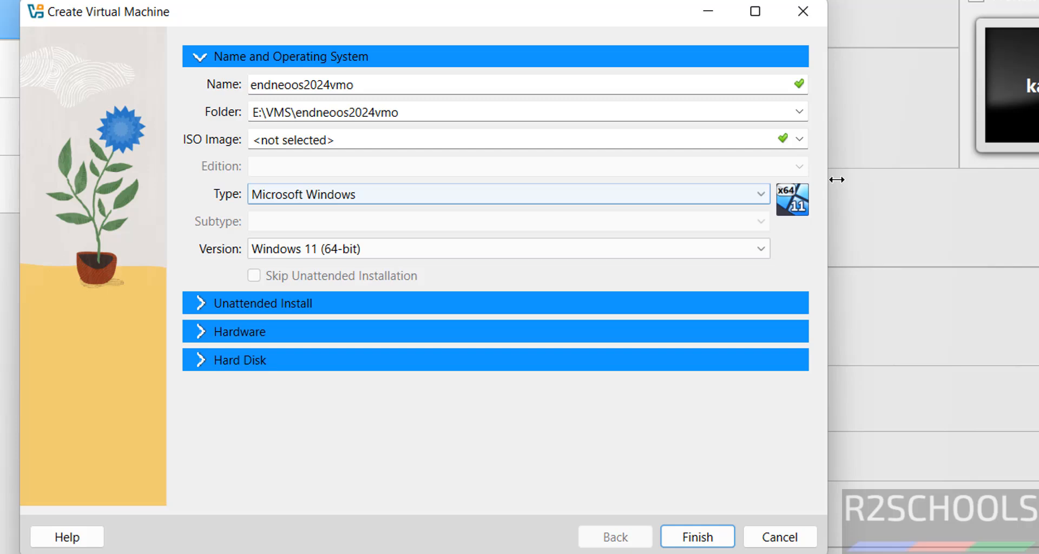
# Attach the EndeavourOS_Endeavour_neo-2024.09.22.iso as the installation image
pyautogui.click(799, 139)
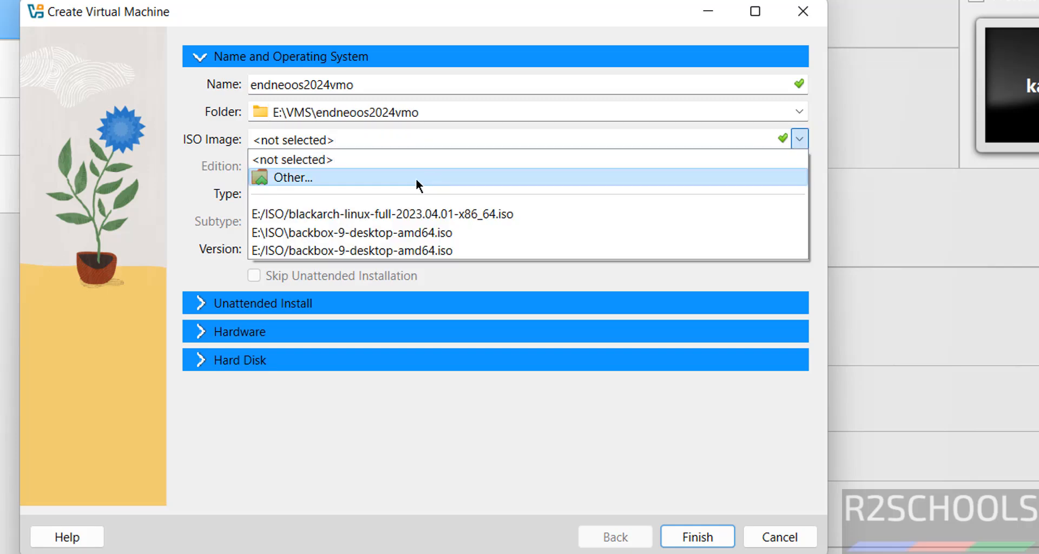
pyautogui.click(291, 177)
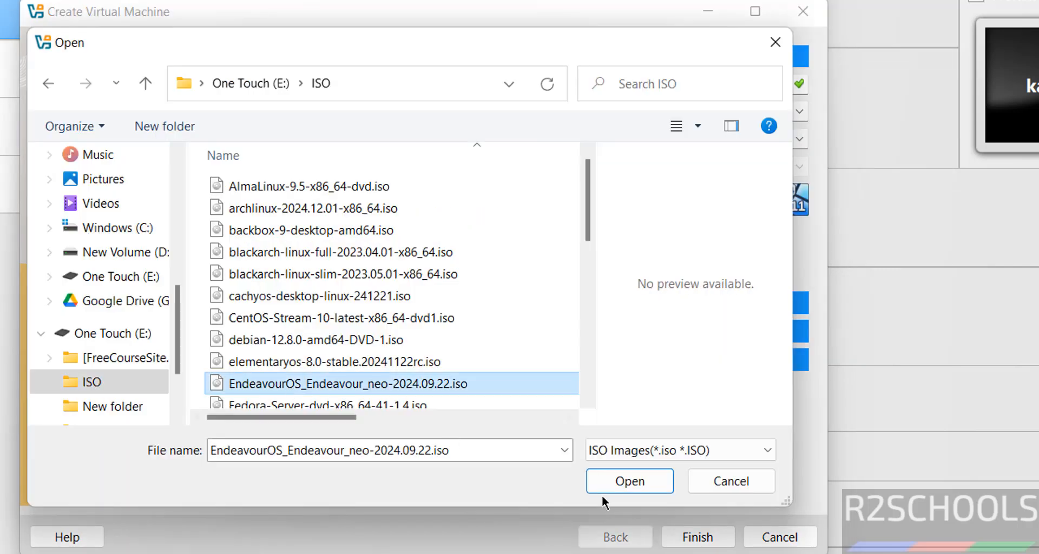
pyautogui.click(628, 481)
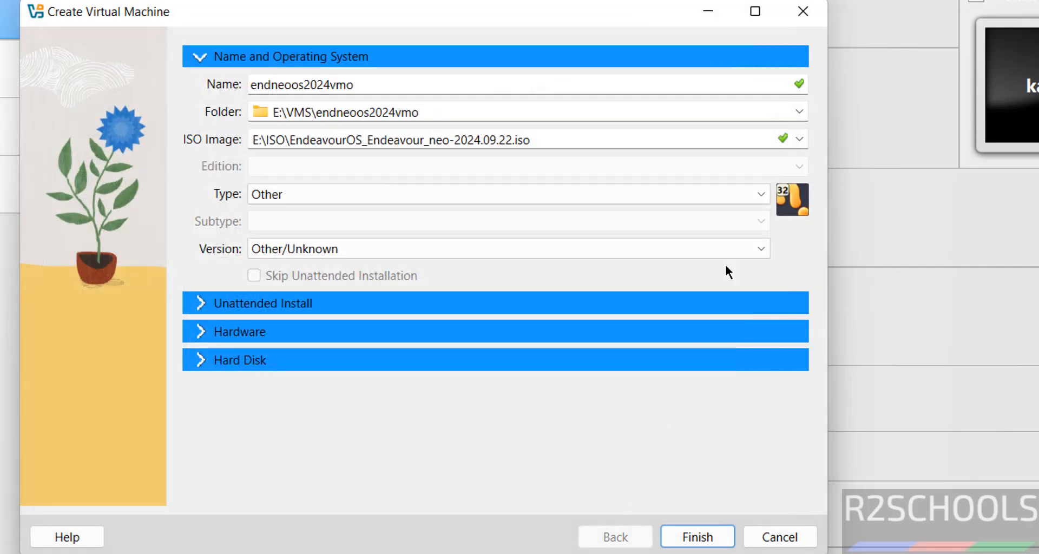
# Set the OS type to Linux with subtype ArchLinux
pyautogui.click(761, 194)
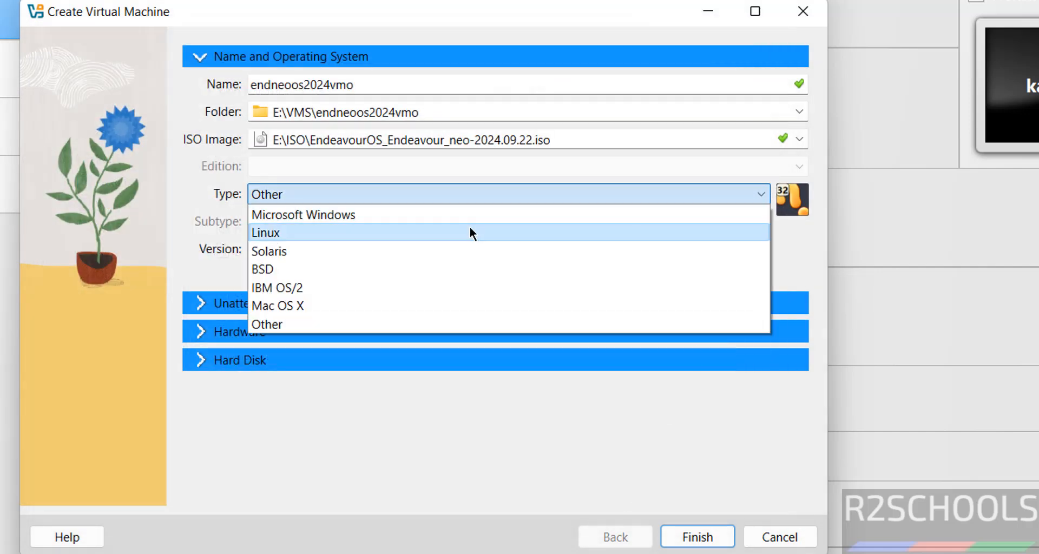
pyautogui.click(265, 233)
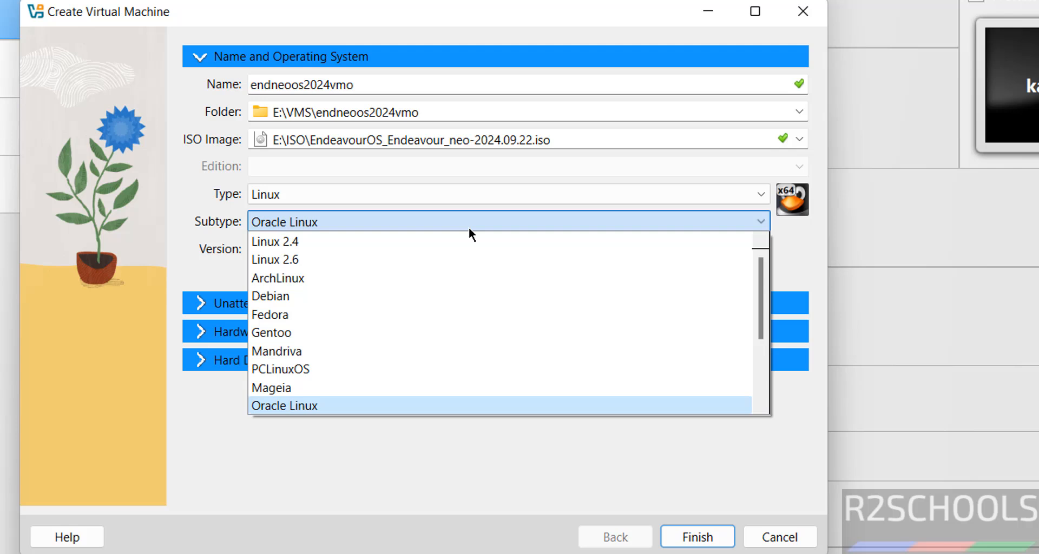
pyautogui.click(278, 278)
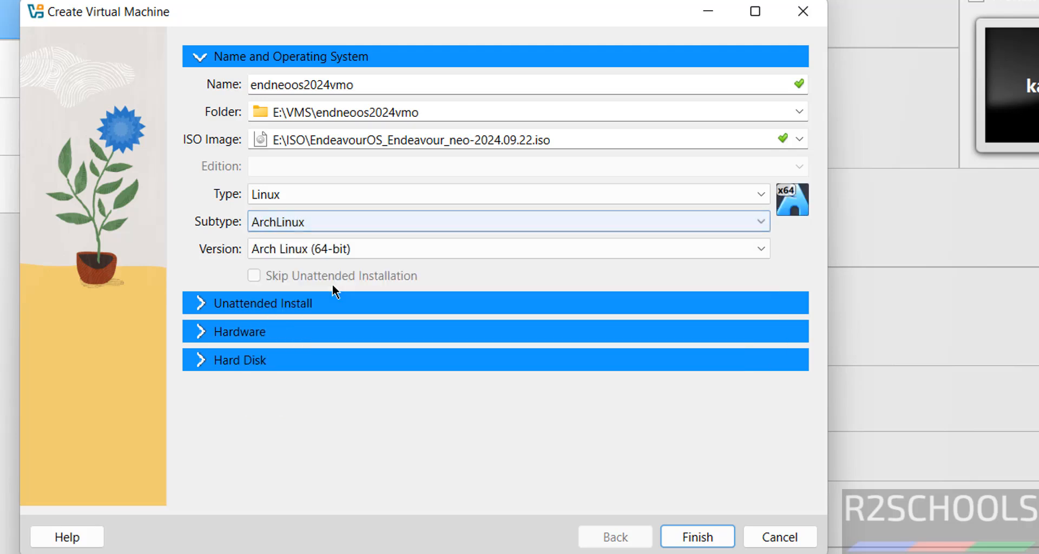
pyautogui.moveTo(196, 338)
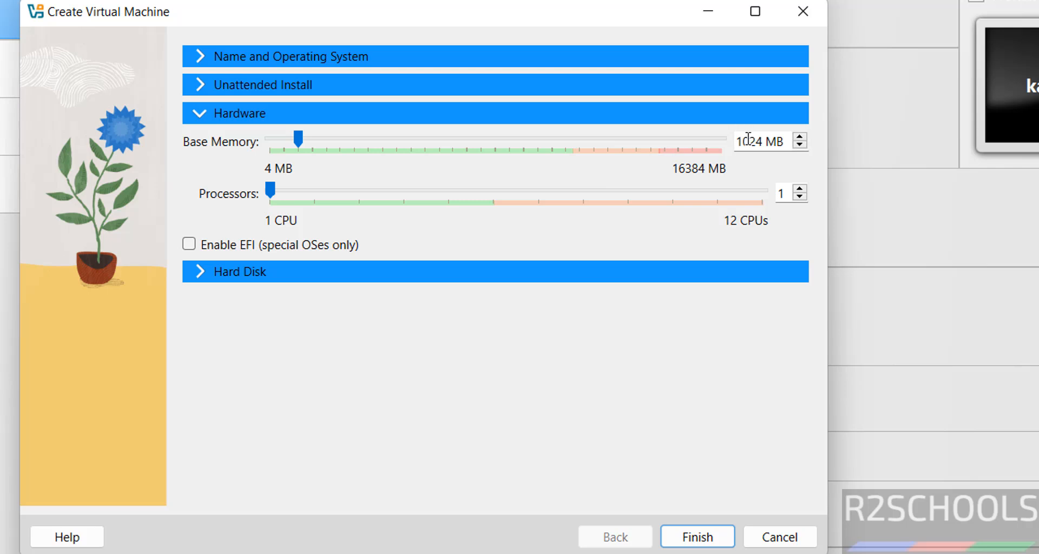
# Give the VM 4096 MB memory and a 50 GB disk, then finish creating it
pyautogui.moveTo(299, 140); pyautogui.dragTo(384, 139)
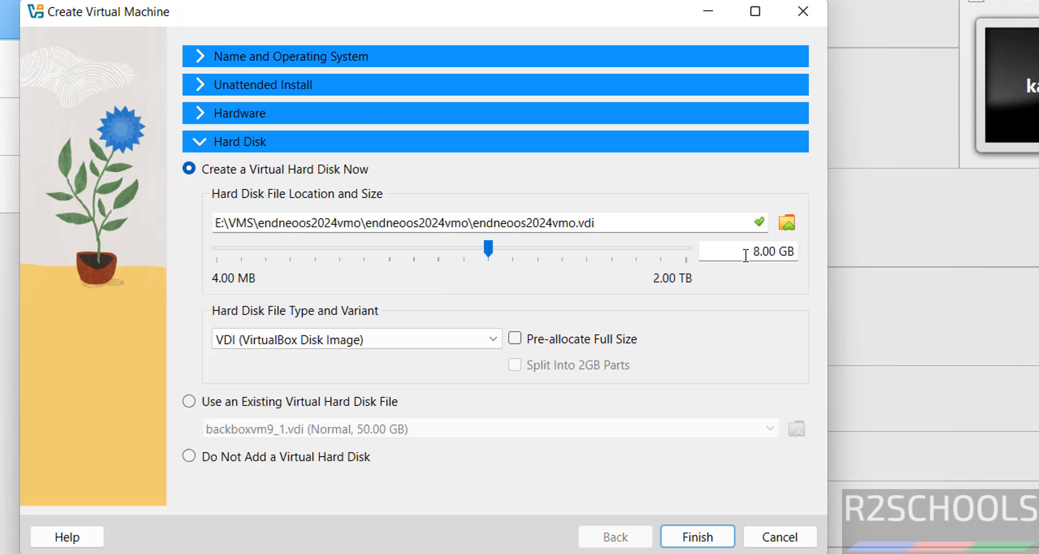
pyautogui.moveTo(488, 249); pyautogui.dragTo(634, 249)
pyautogui.write('50')
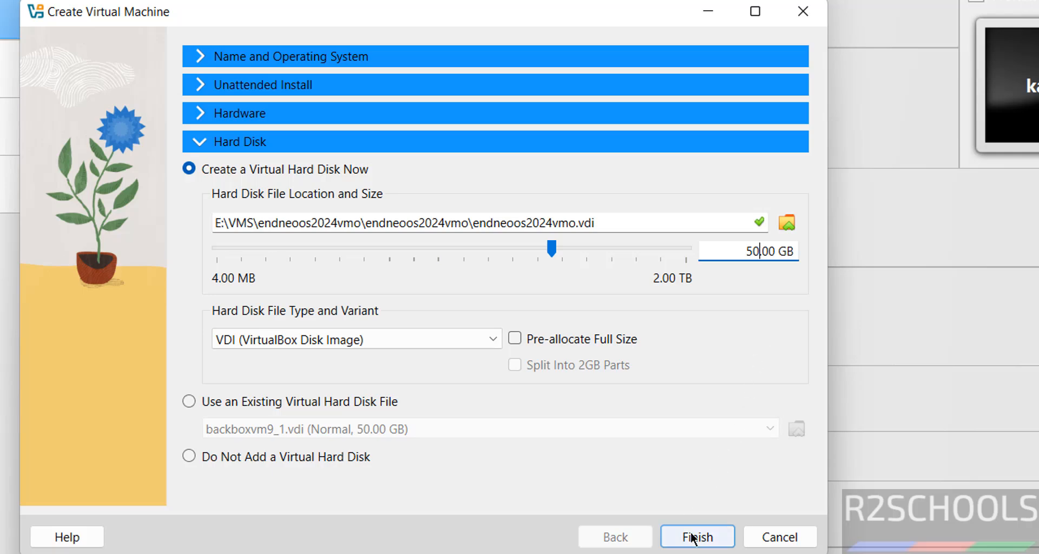
pyautogui.click(696, 536)
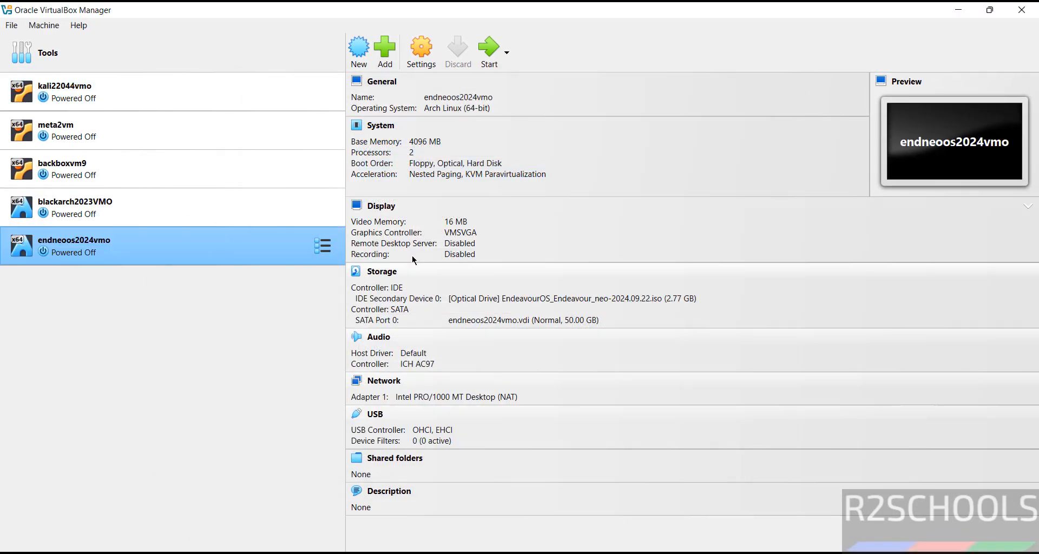
pyautogui.moveTo(437, 226)
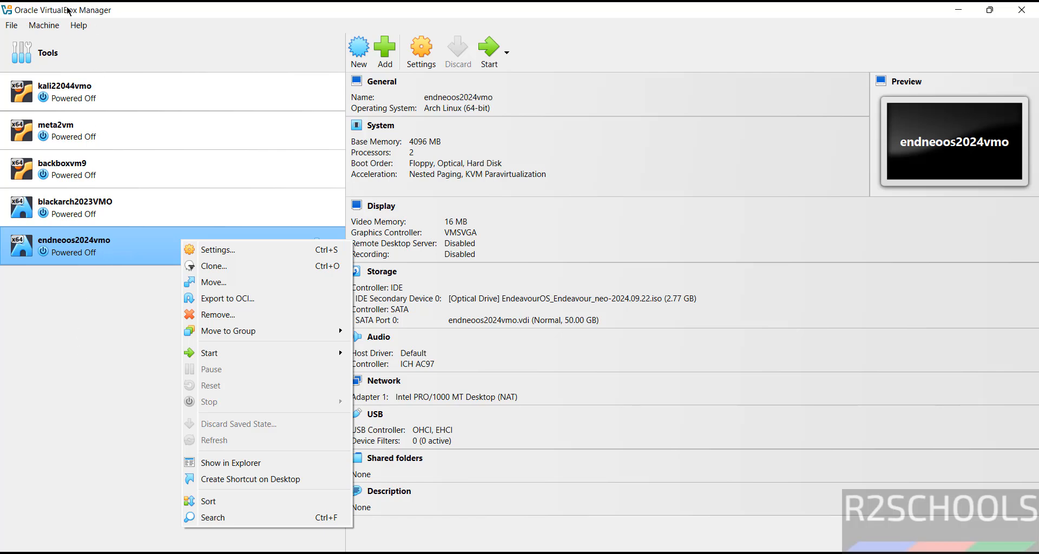
# Start the endneoos2024vmo VM and maximize its window at the boot menu
pyautogui.click(43, 25)
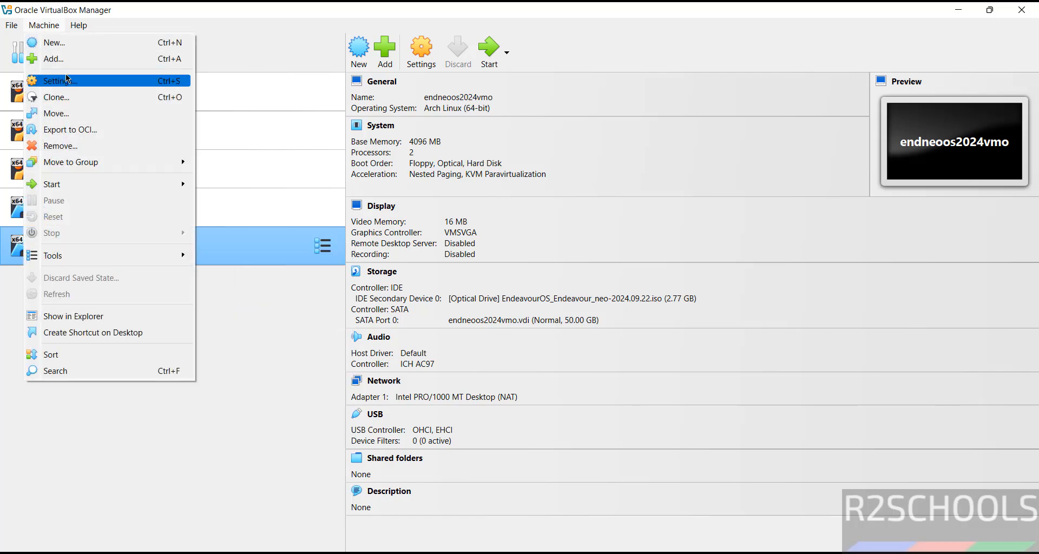
pyautogui.click(659, 138)
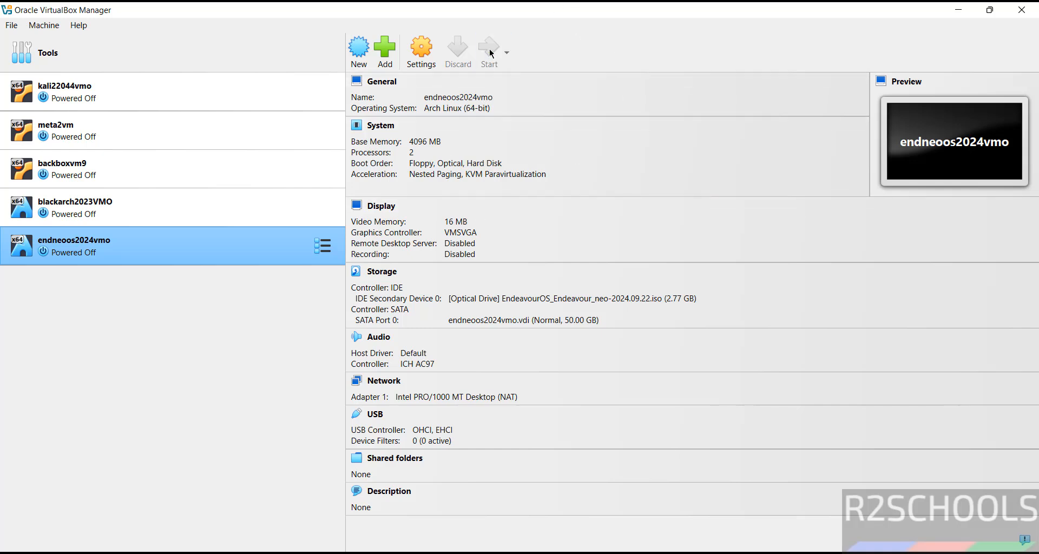
pyautogui.click(488, 51)
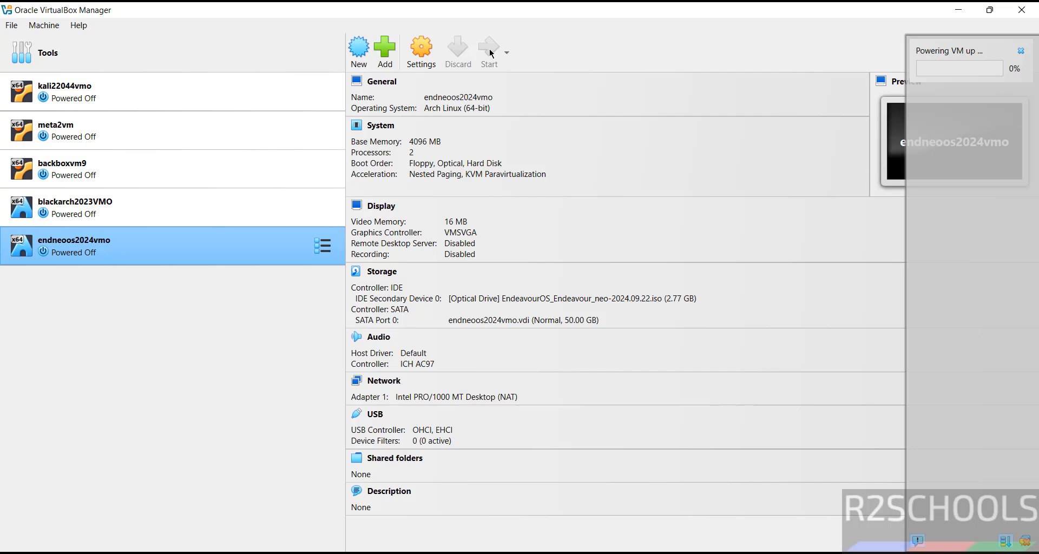
pyautogui.click(489, 51)
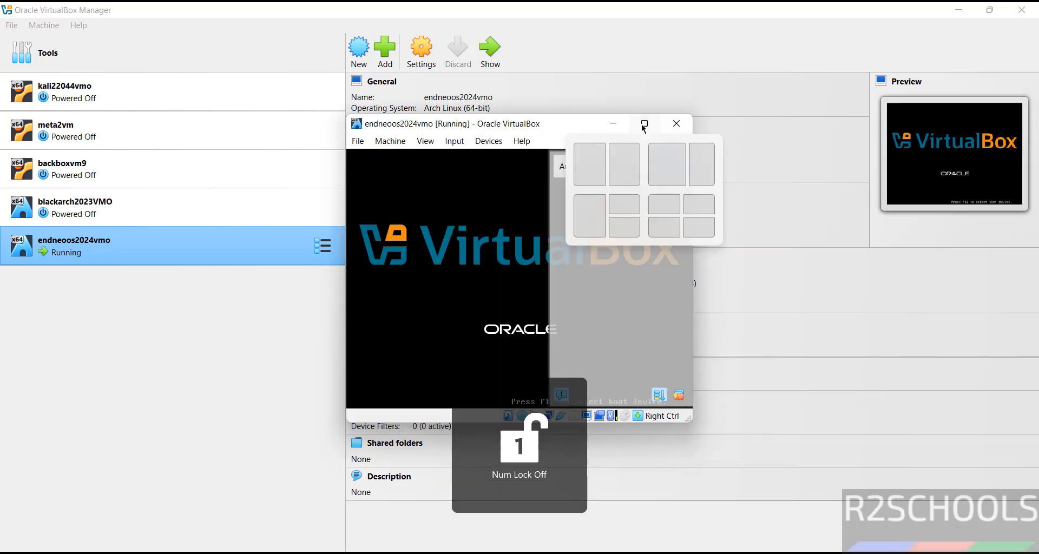
pyautogui.click(643, 124)
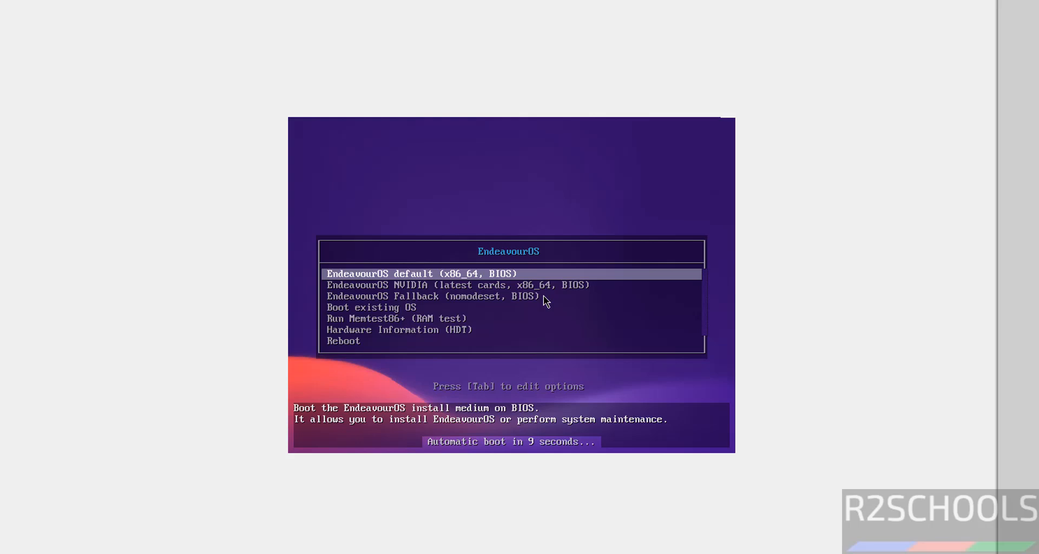
# Boot the EndeavourOS Fallback (nomodeset, BIOS) entry to the live desktop
pyautogui.press('Down')
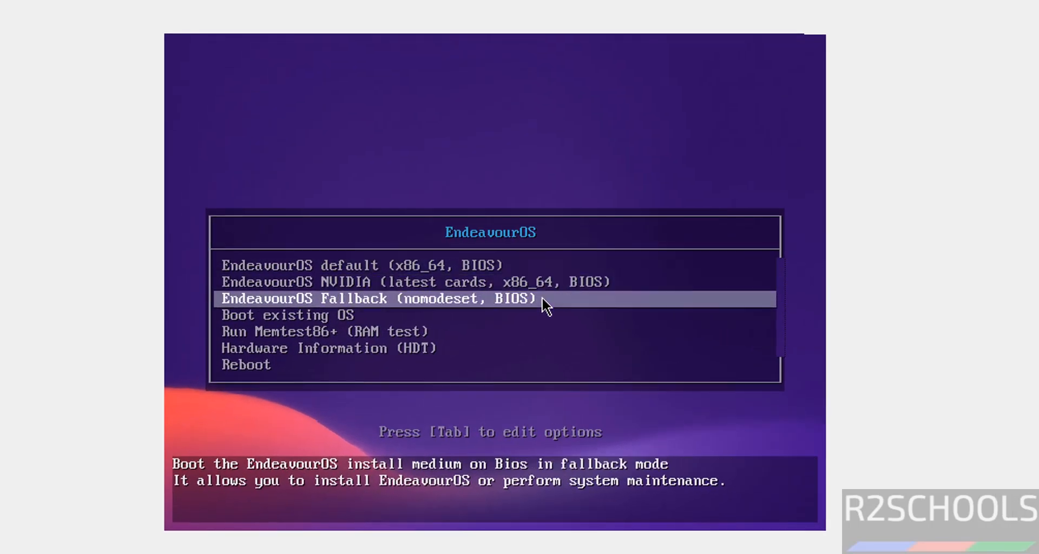
pyautogui.press('Up')
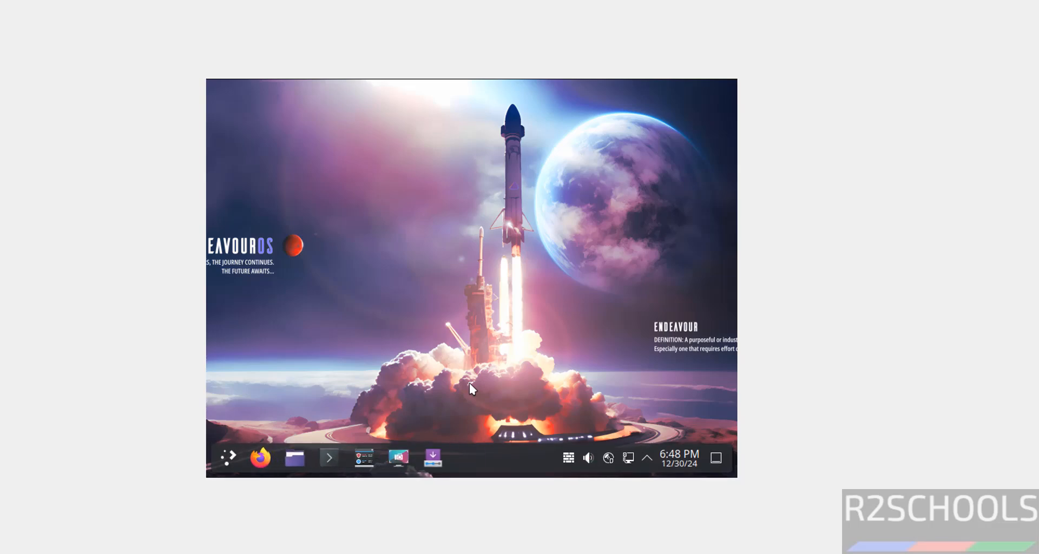
pyautogui.moveTo(405, 26)
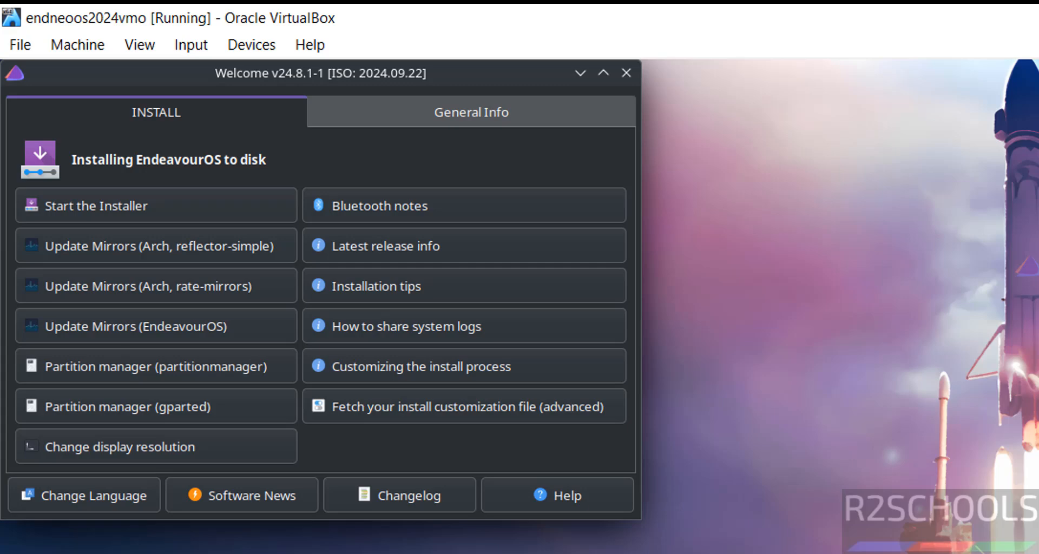
# Move the Welcome window aside and start the installer
pyautogui.moveTo(318, 74); pyautogui.dragTo(727, 189)
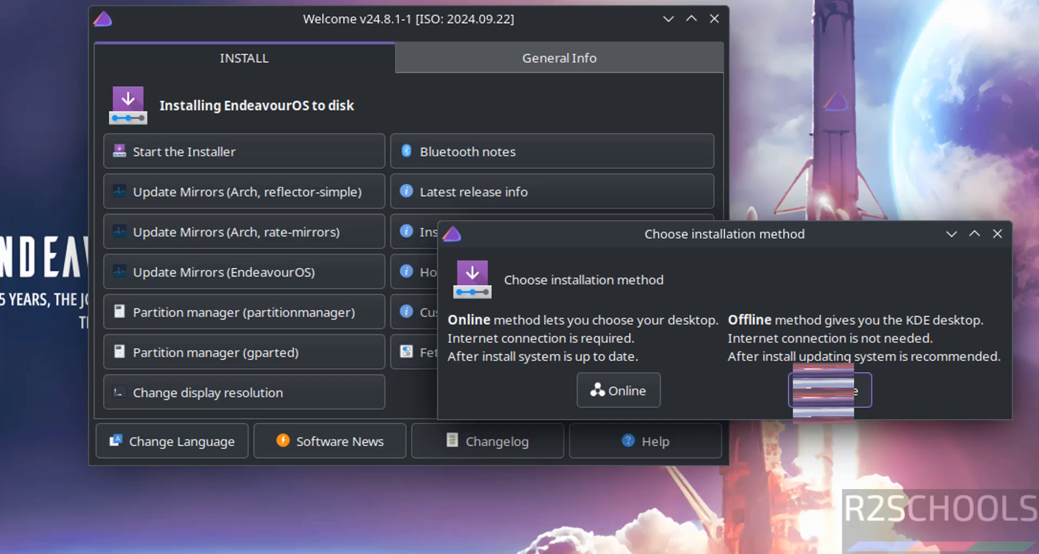
# Choose Offline install, erase the whole 50 GB disk, and continue to Users
pyautogui.click(829, 389)
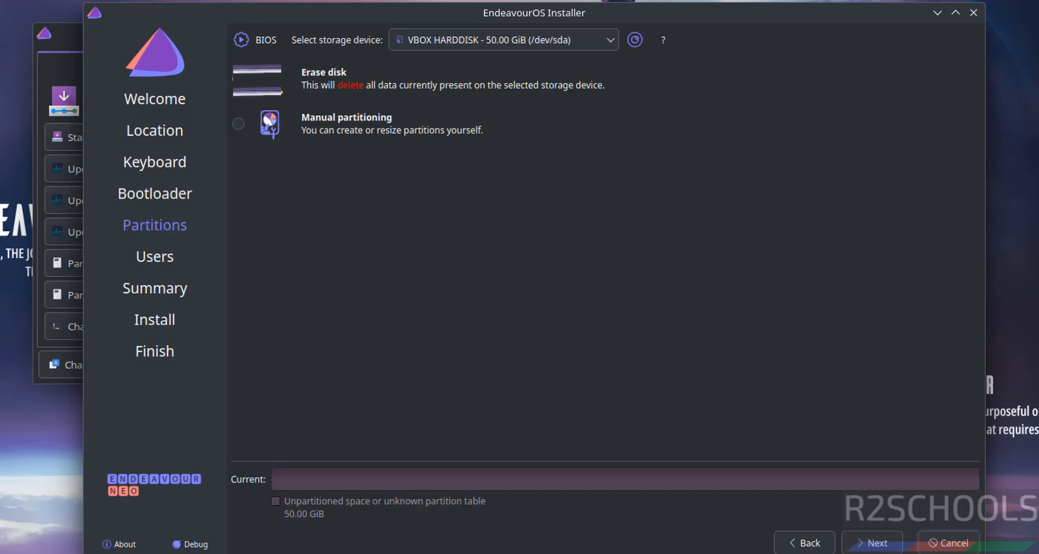
pyautogui.click(238, 78)
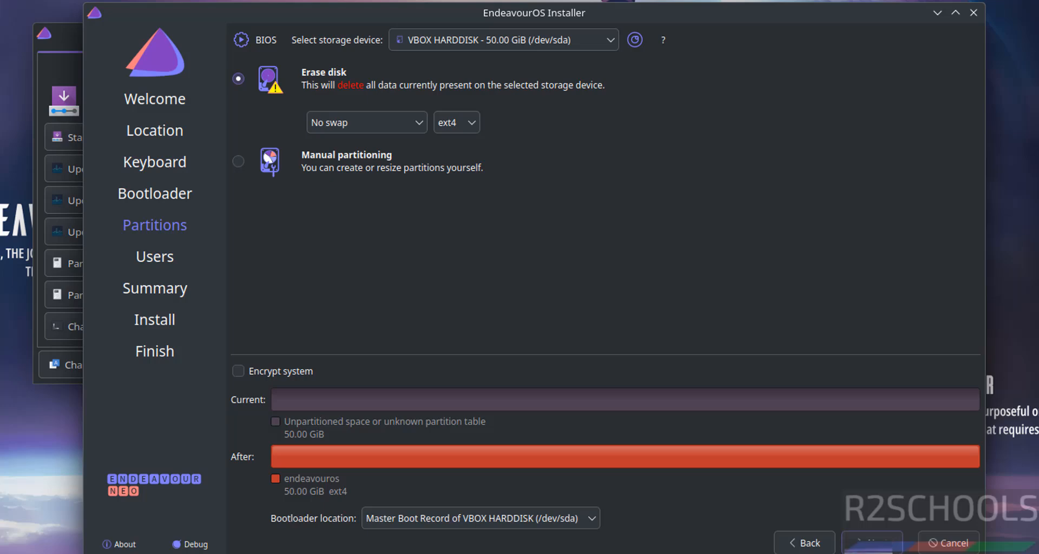
pyautogui.click(871, 541)
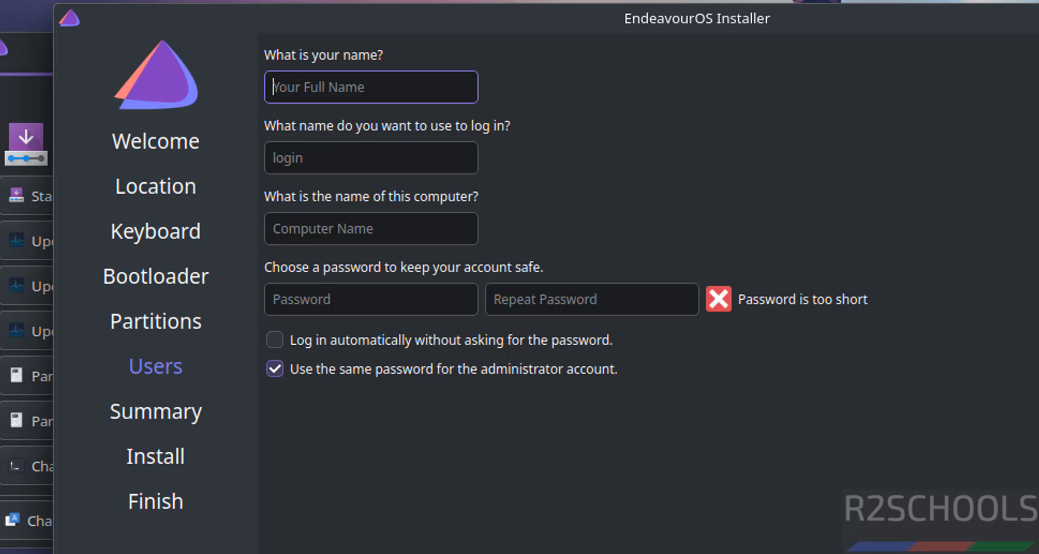
# Enter the name and login r2schools, then rename the computer to endos2024vm
pyautogui.write('r2schoo')
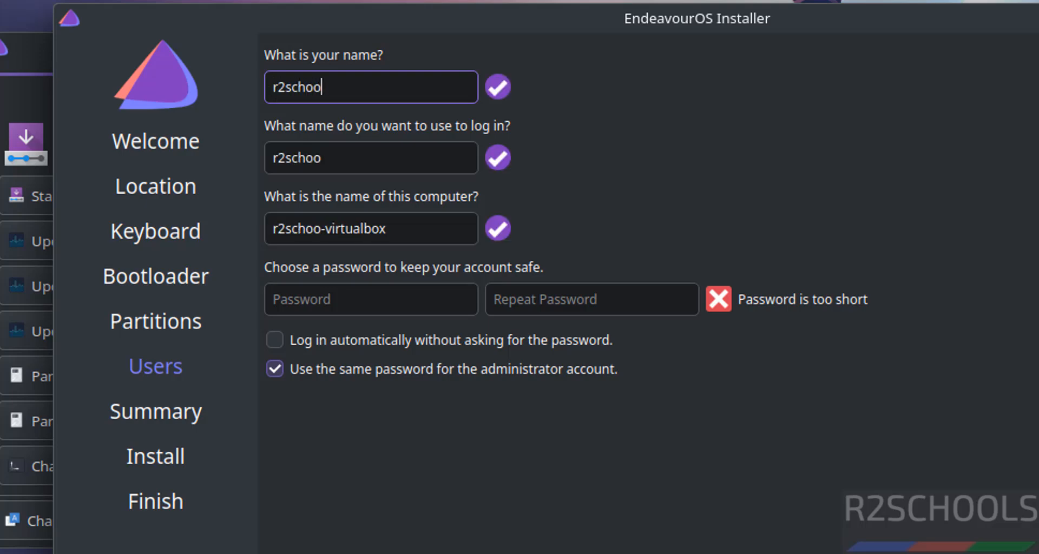
pyautogui.write('s')
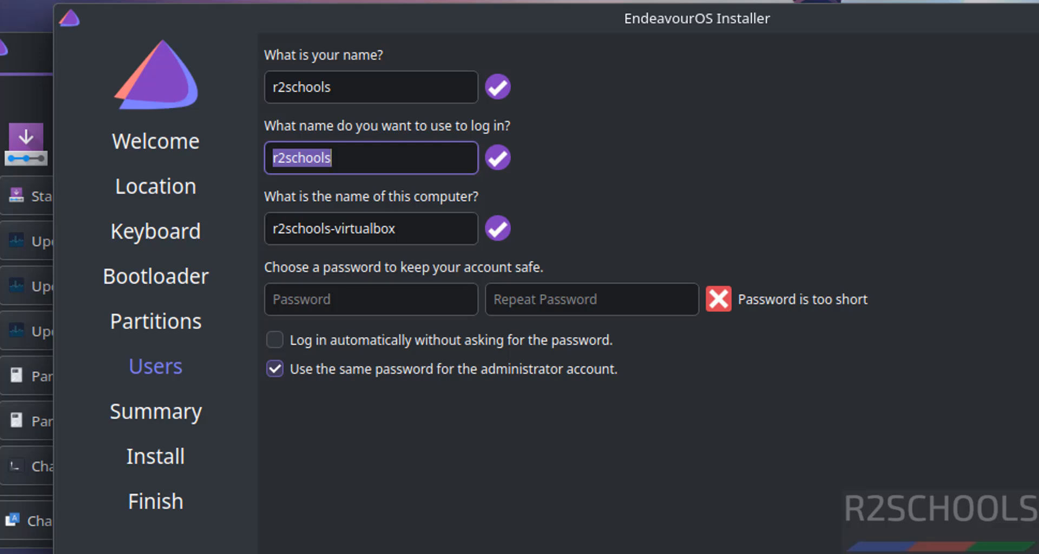
pyautogui.click(370, 228)
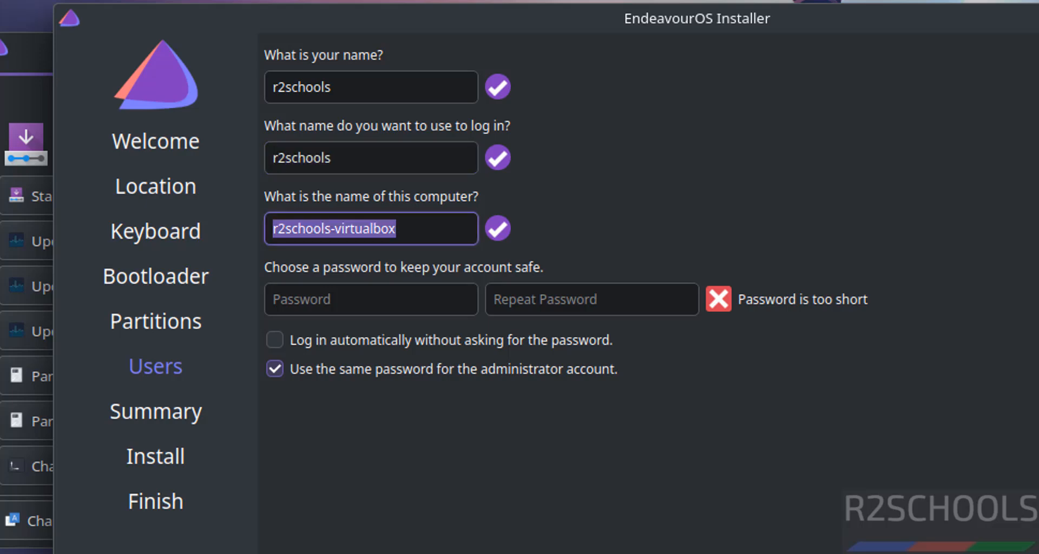
pyautogui.write('end')
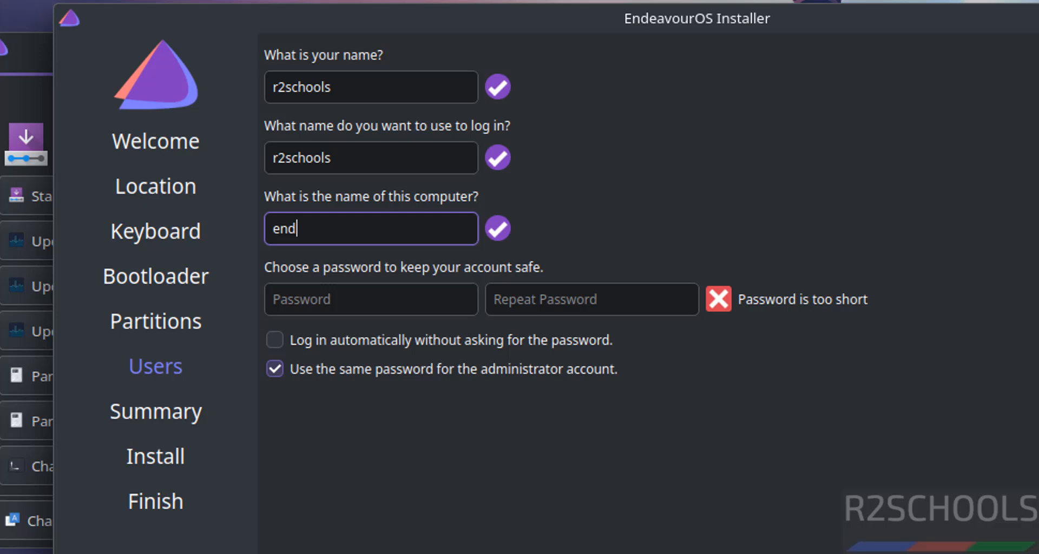
pyautogui.write('os2024vm')
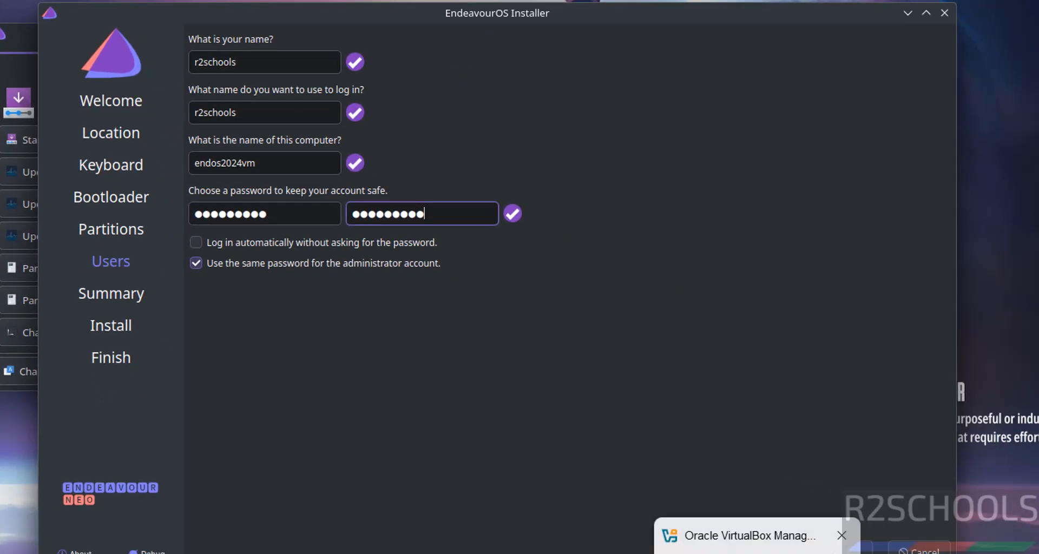
# Advance past the Summary to the 'Continue with Installation?' confirmation
pyautogui.click(821, 539)
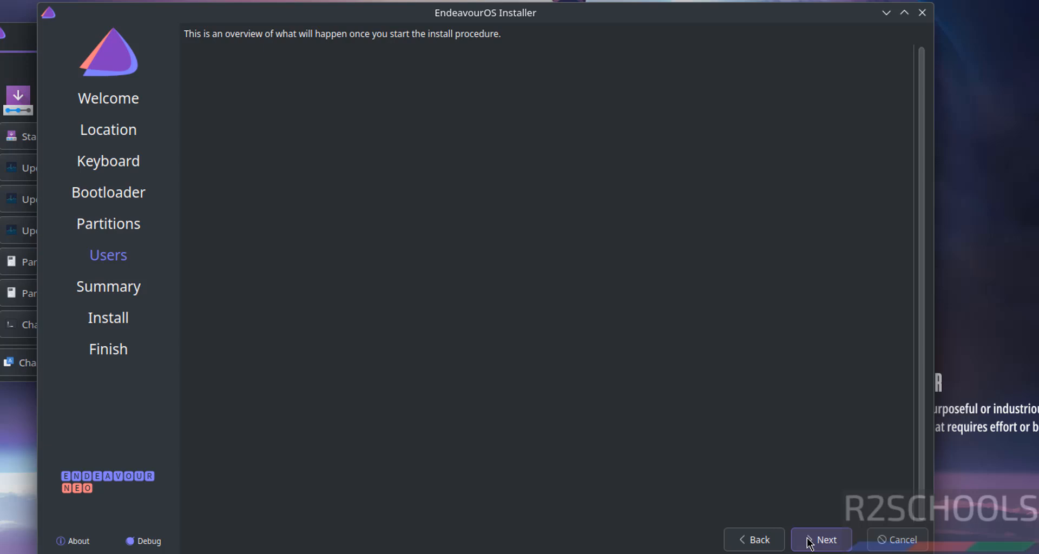
pyautogui.click(821, 539)
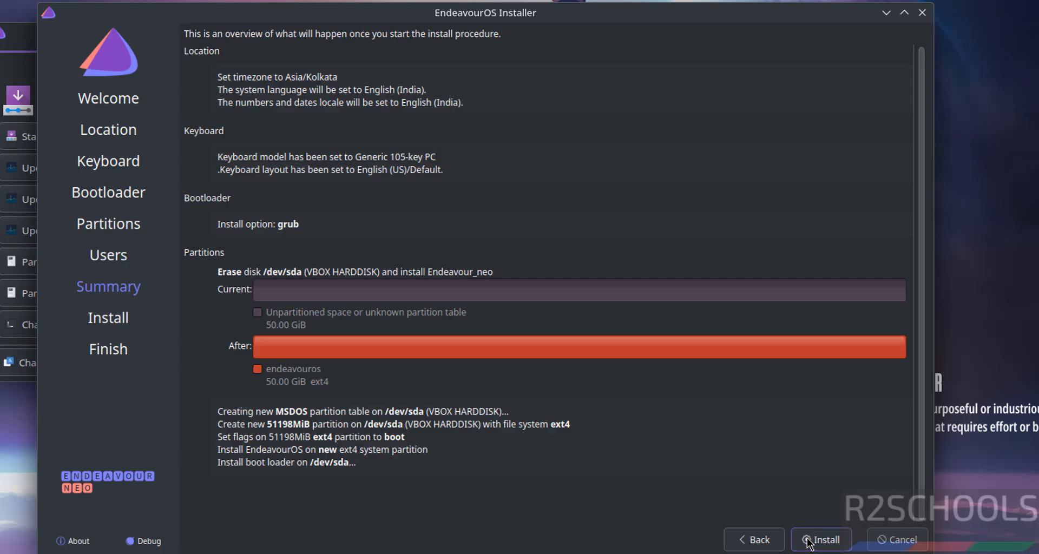
pyautogui.moveTo(700, 281)
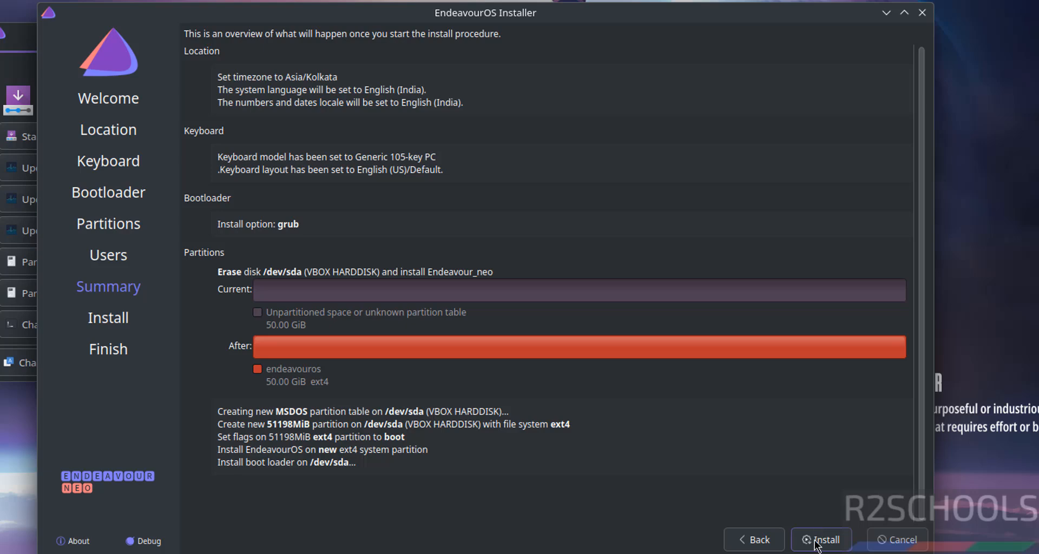
pyautogui.click(821, 539)
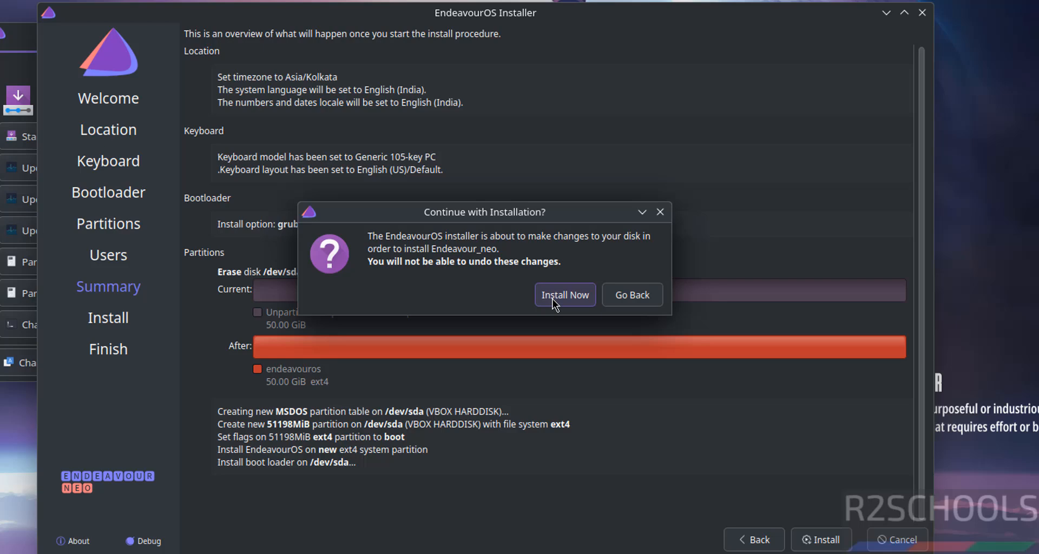
# Confirm erasing the disk, let EndeavourOS install, and tick Restart now
pyautogui.click(565, 295)
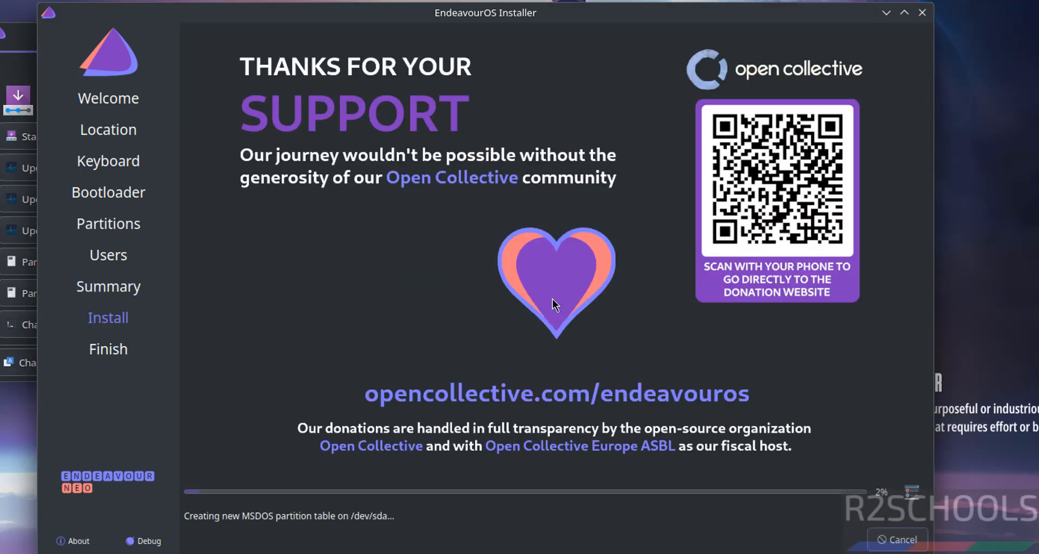
pyautogui.moveTo(446, 365)
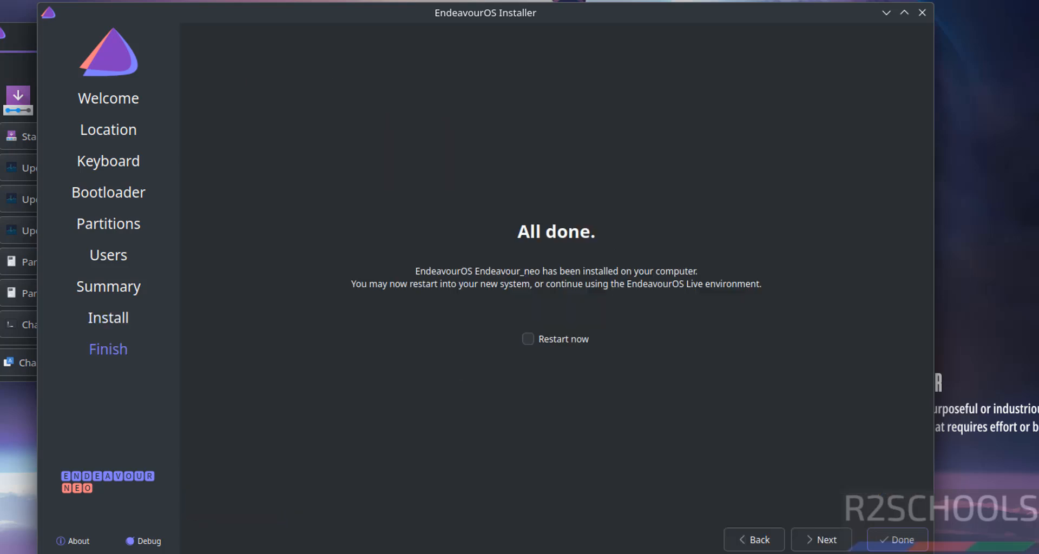
pyautogui.moveTo(516, 320)
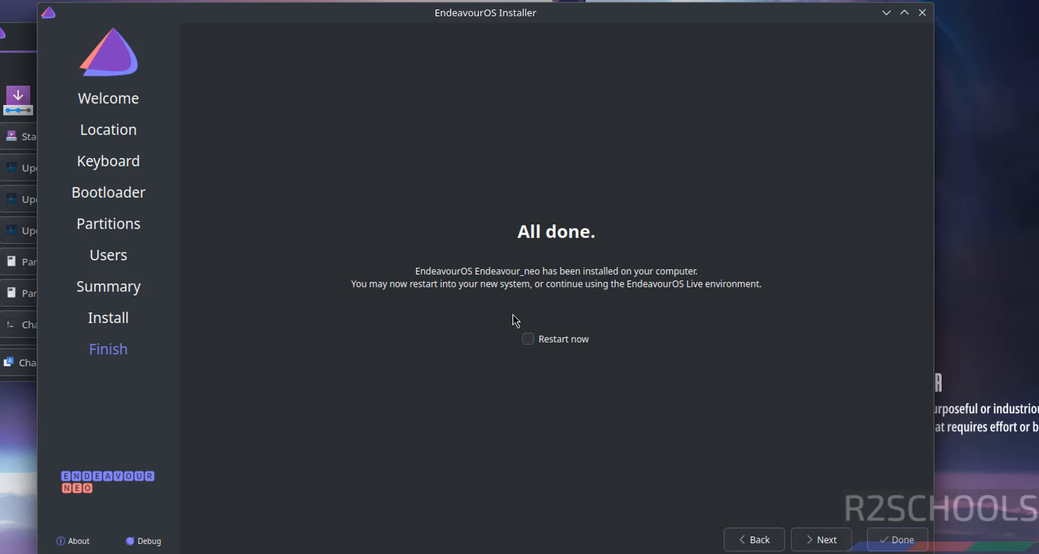
pyautogui.moveTo(530, 329)
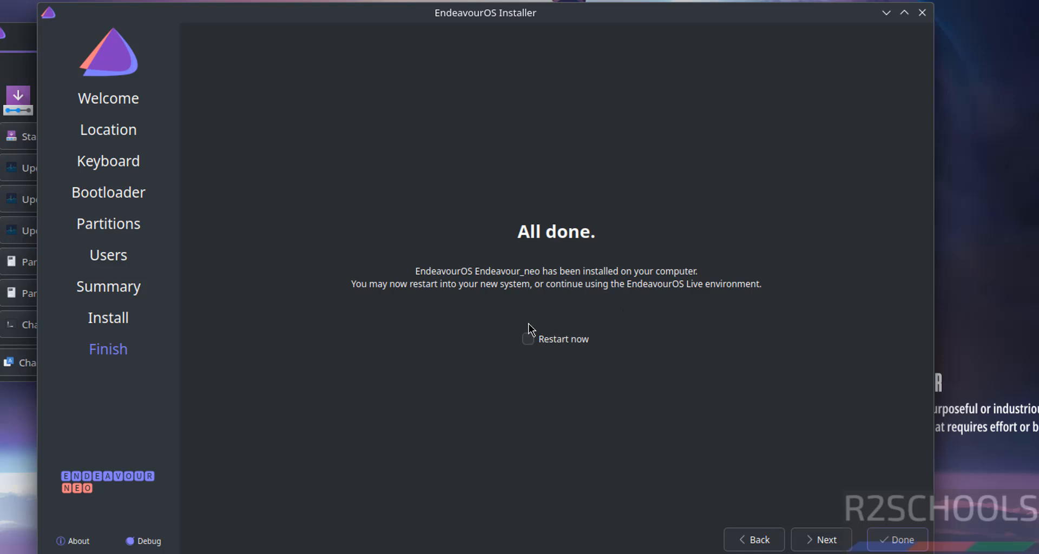
pyautogui.click(528, 339)
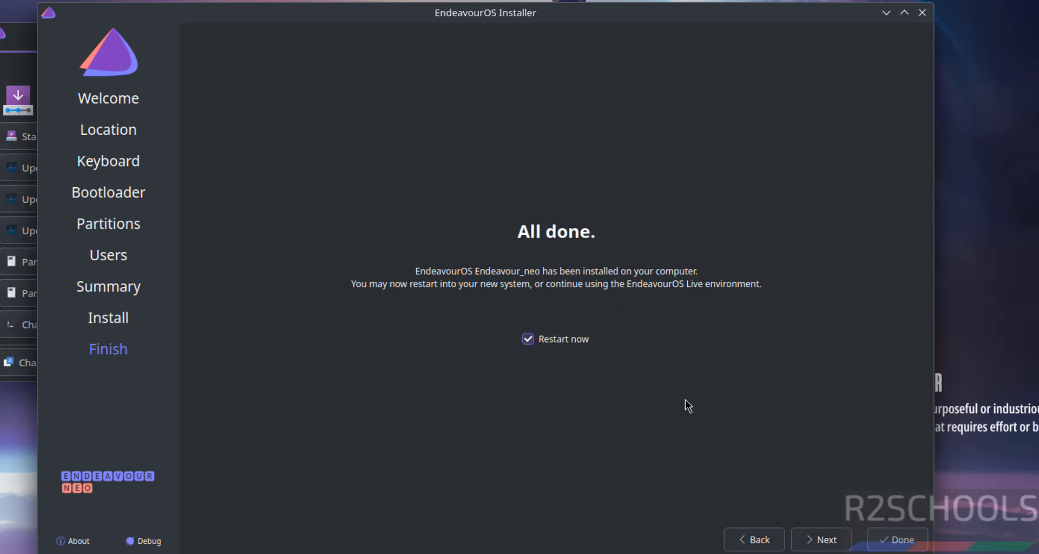
pyautogui.moveTo(775, 476)
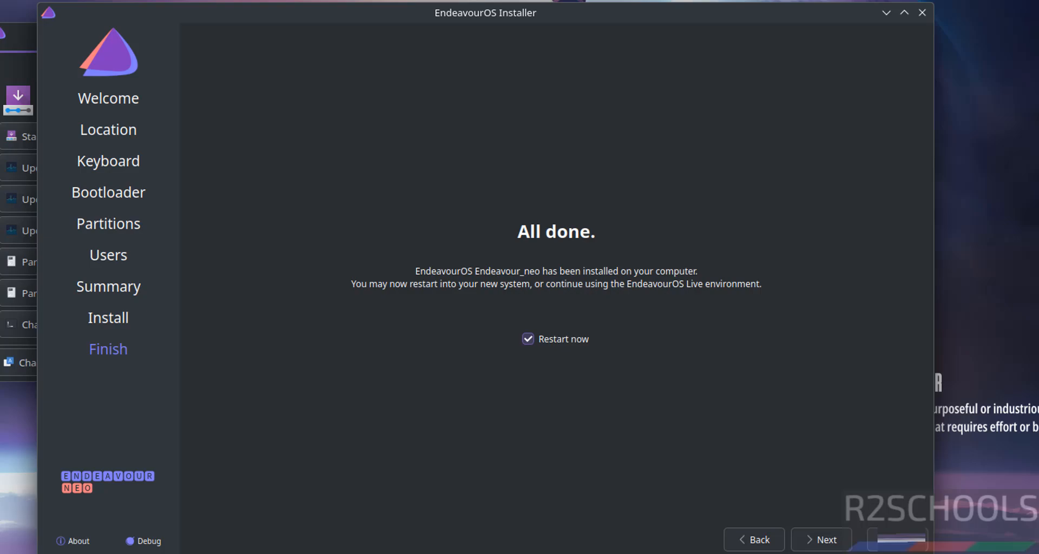
pyautogui.moveTo(676, 151)
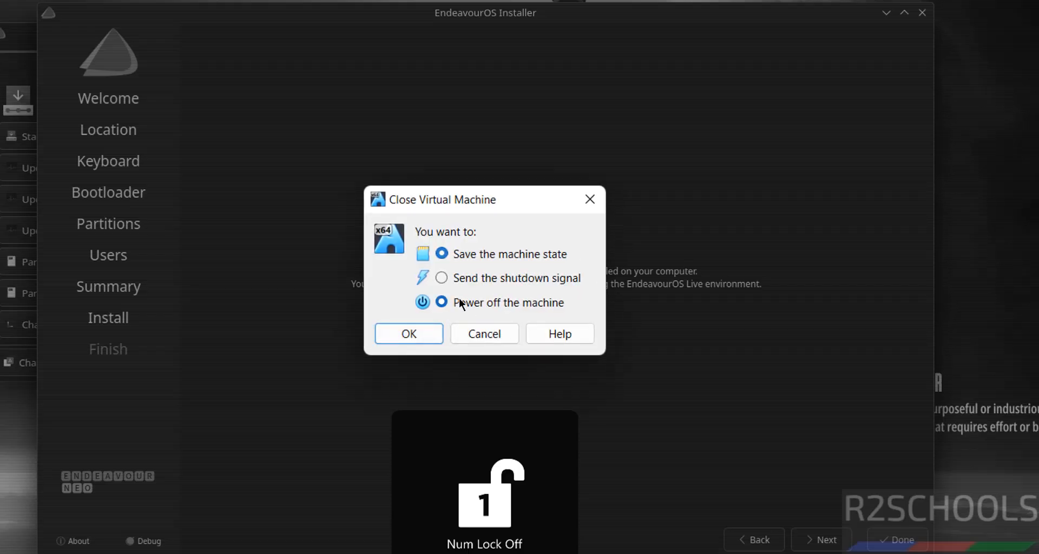
# Power off endneoos2024vmo, then boot it to the installed system's login screen
pyautogui.click(408, 333)
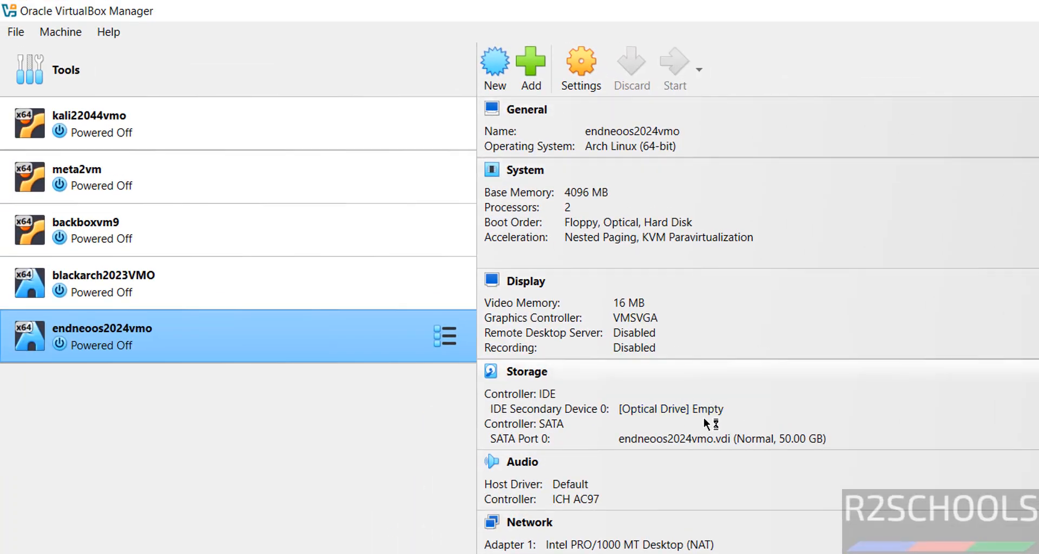
pyautogui.moveTo(901, 431)
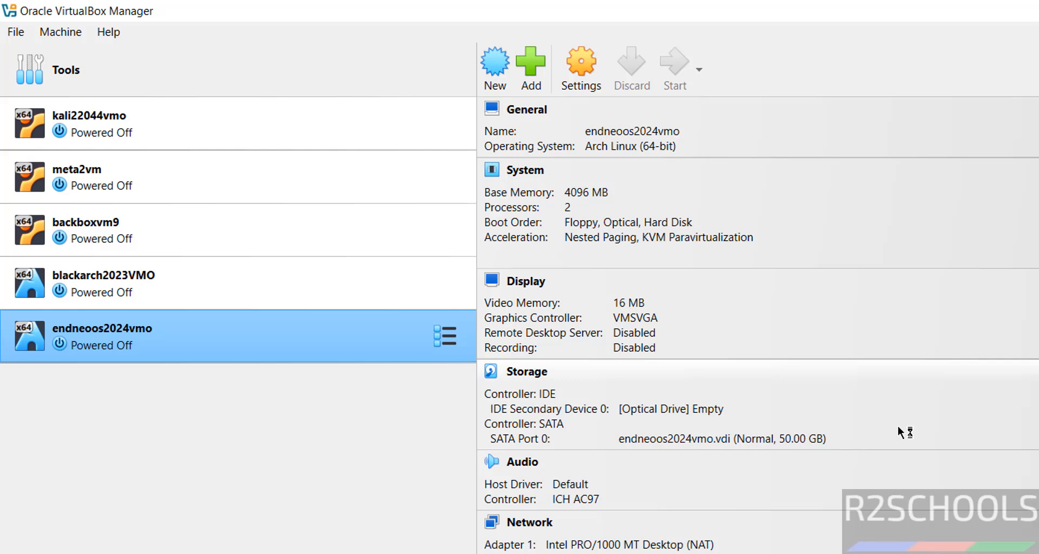
pyautogui.click(674, 66)
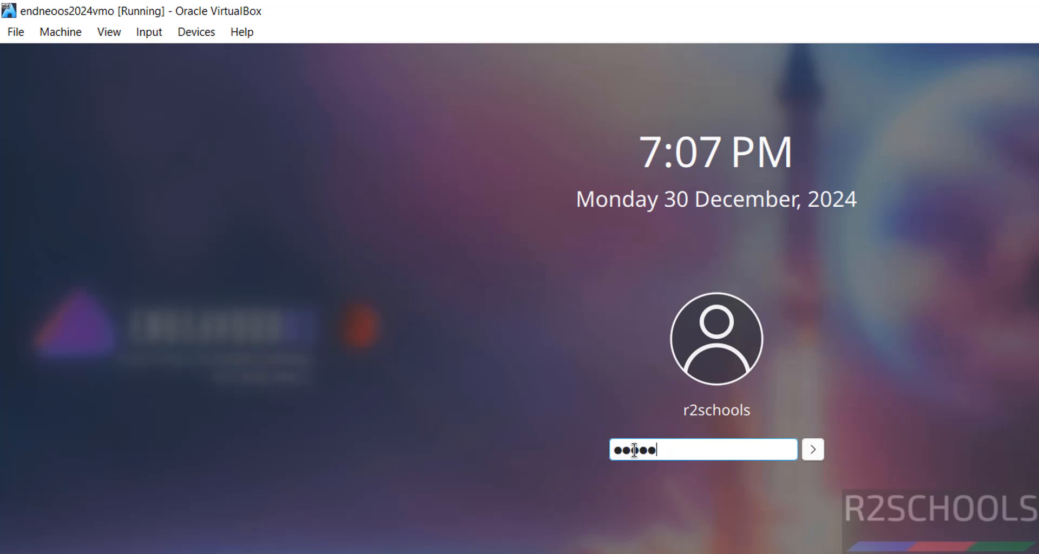
# Sign in to the installed EndeavourOS and close the Welcome v24.8.1-1 window
pyautogui.click(811, 449)
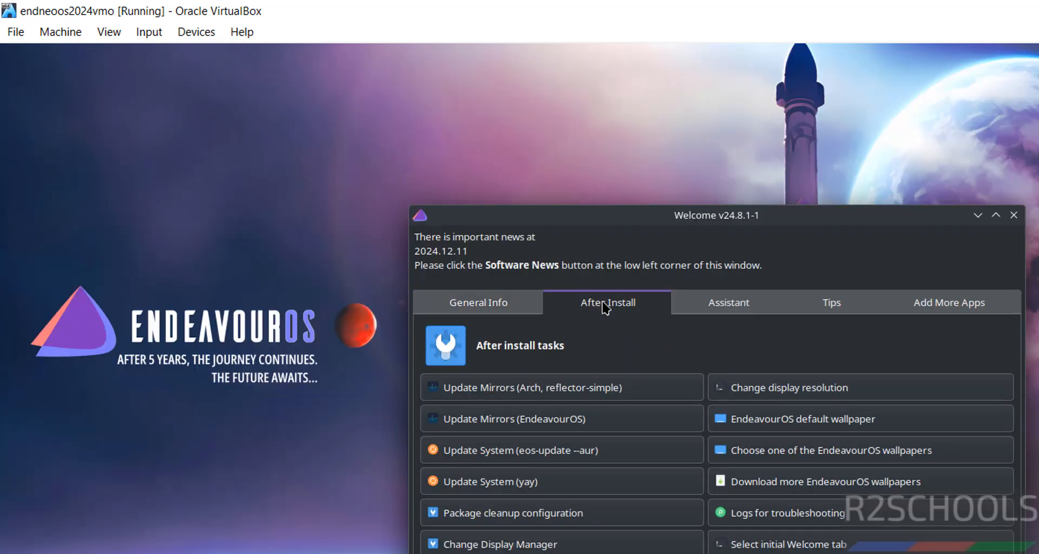
pyautogui.moveTo(581, 343)
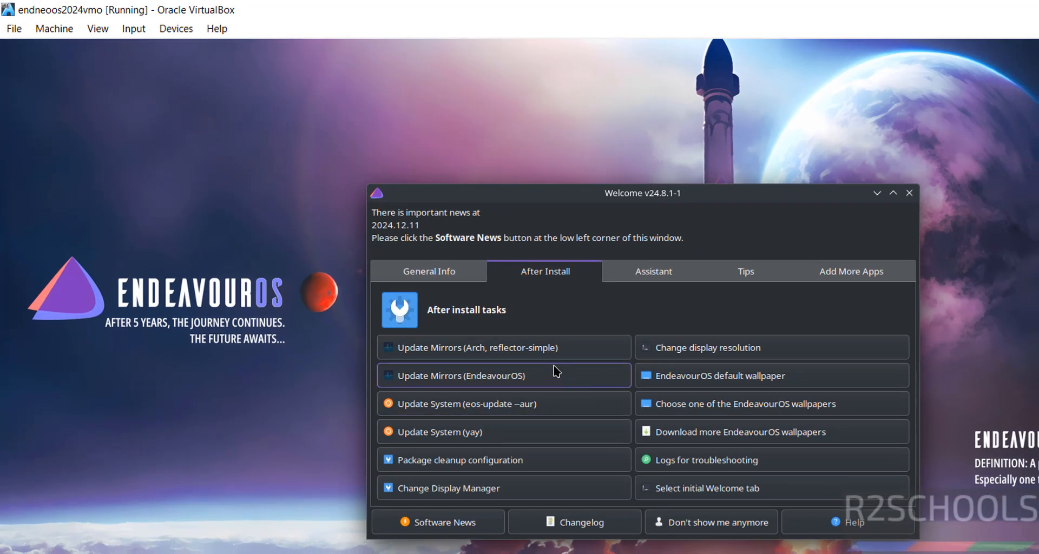
pyautogui.moveTo(708, 397)
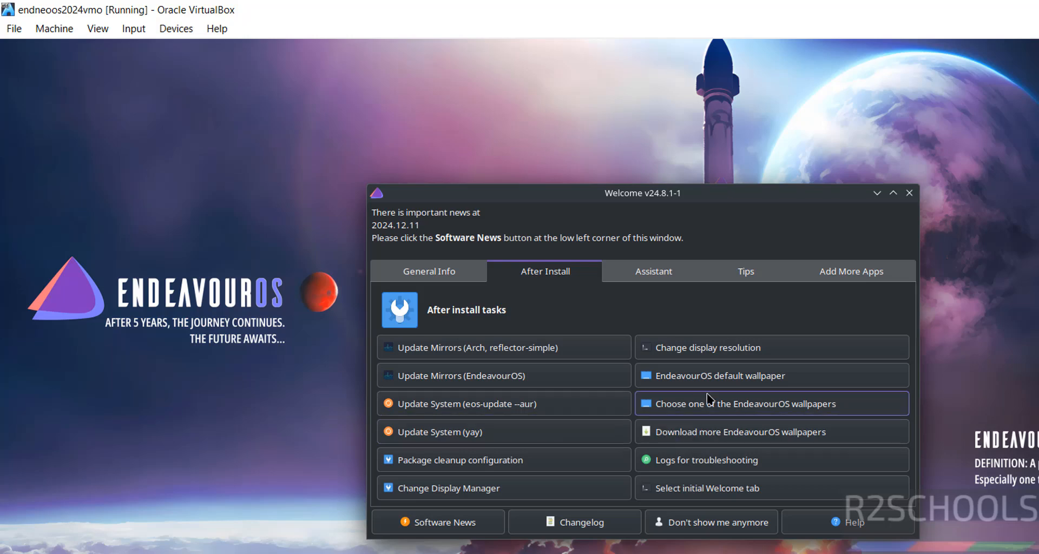
pyautogui.moveTo(910, 193)
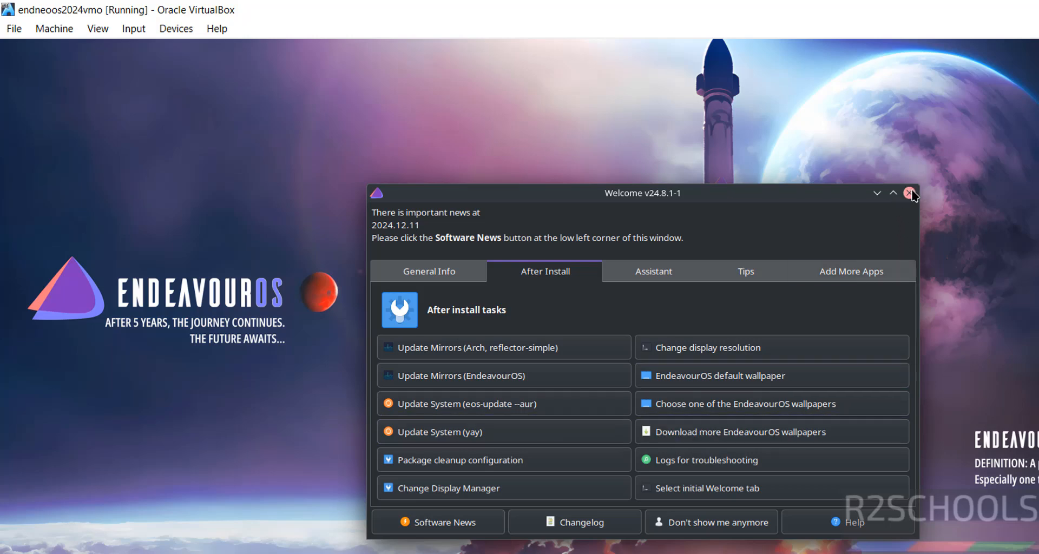
pyautogui.click(911, 193)
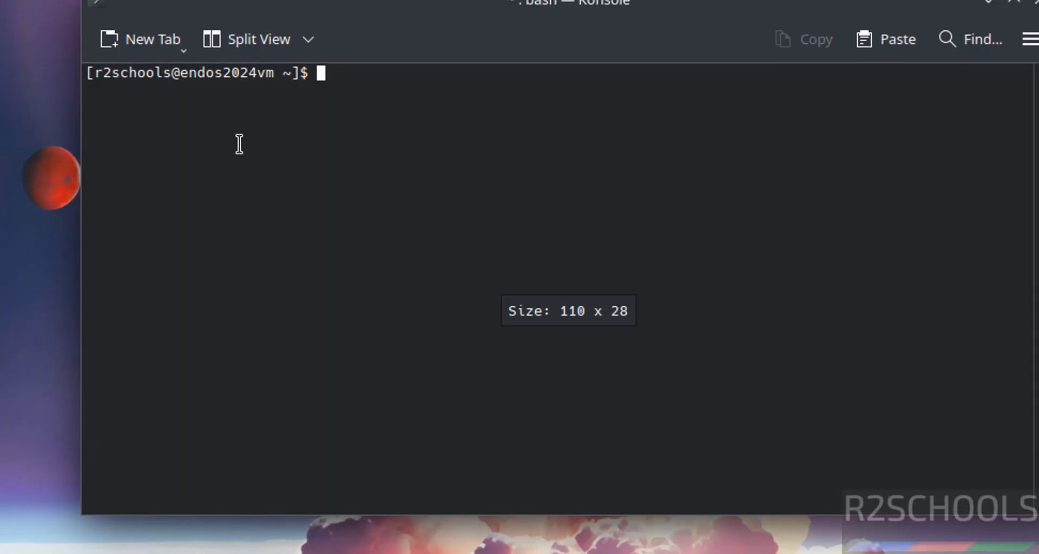
# Run 'more /etc/os-release' to show NAME="EndeavourOS" and the release details
pyautogui.write('more e;e')
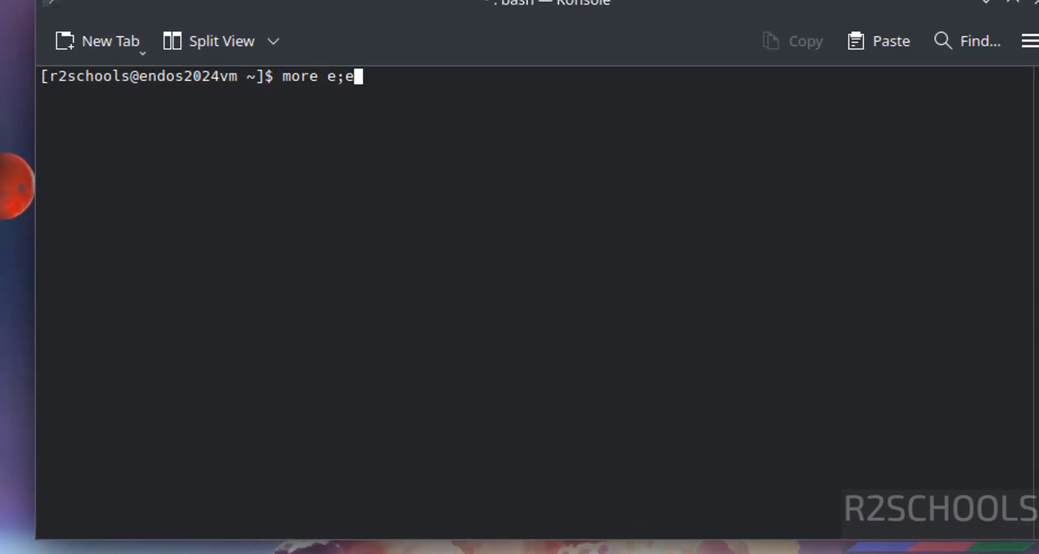
pyautogui.write('/etc/')
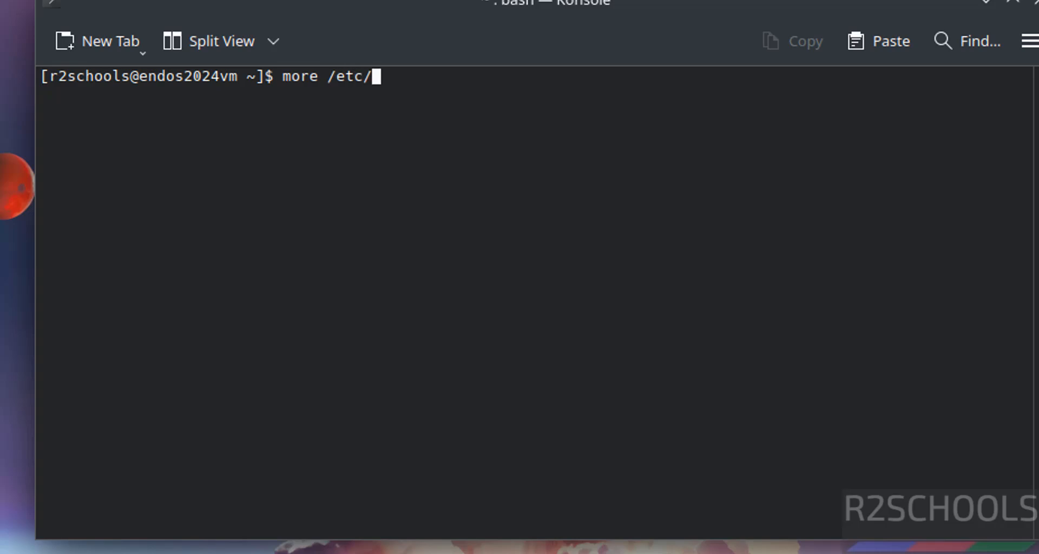
pyautogui.write('os-release')
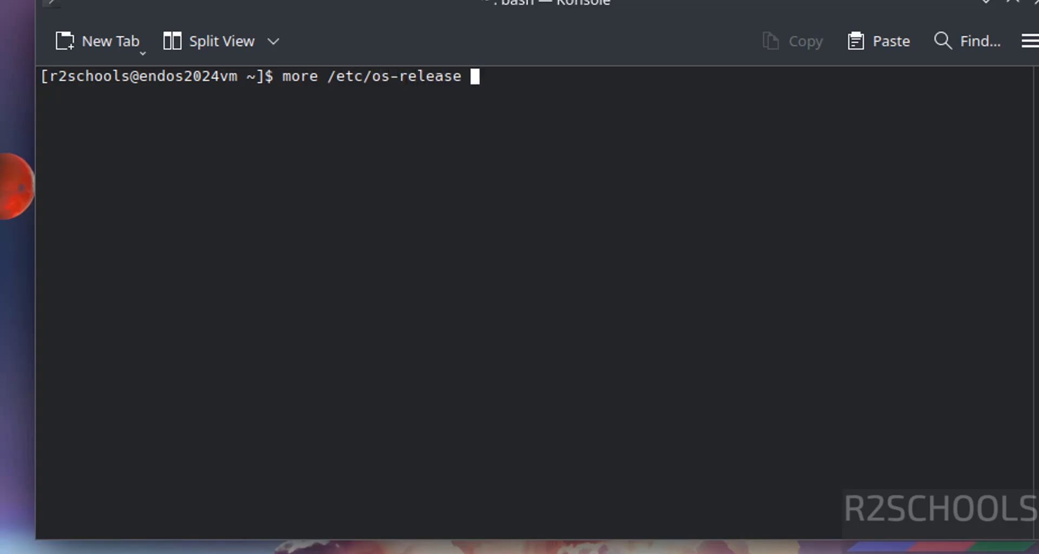
pyautogui.press('Return')
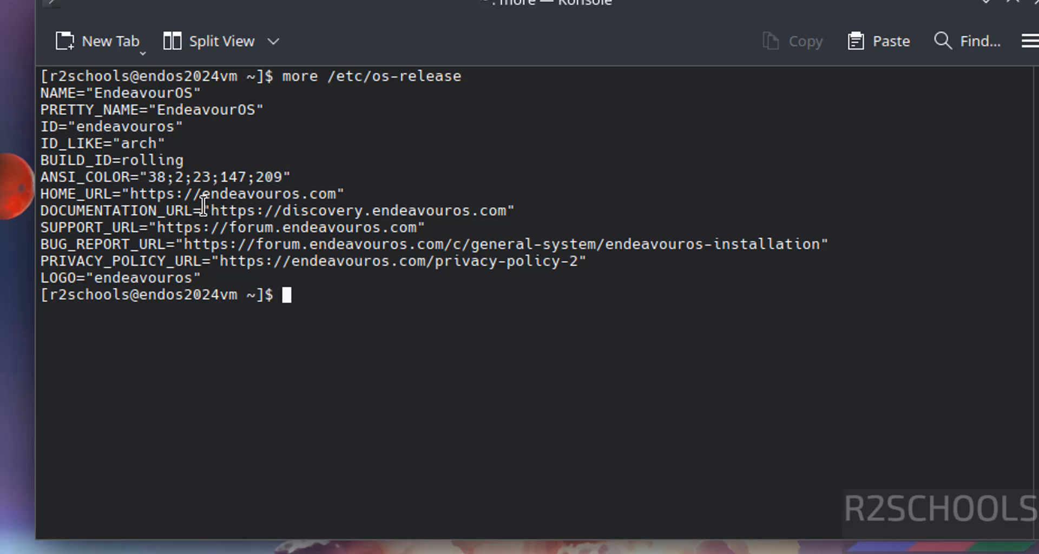